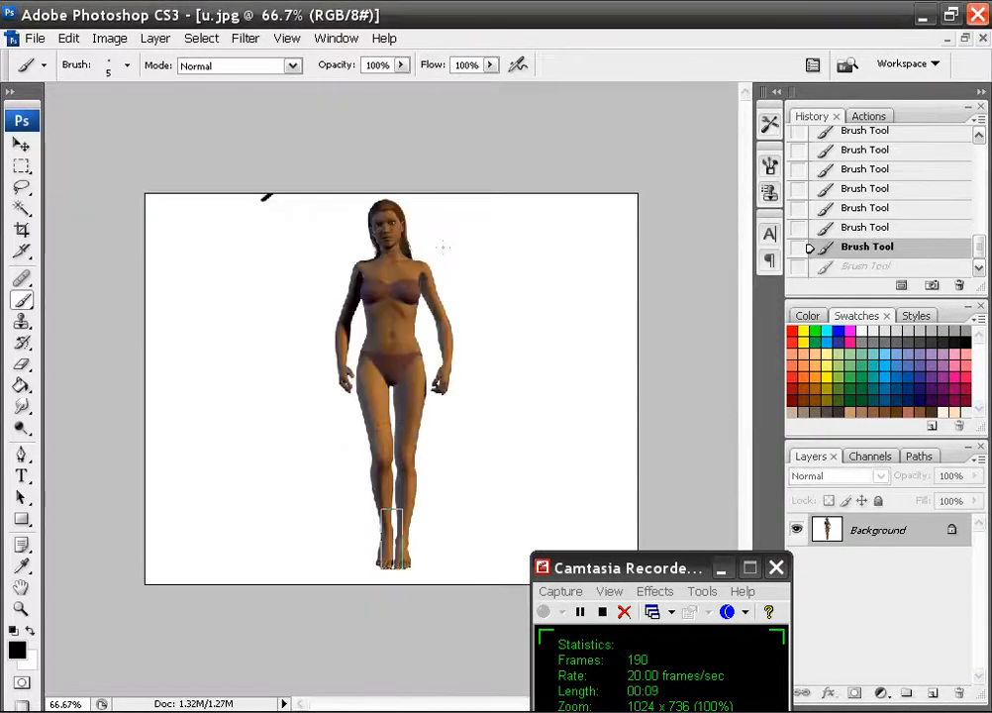
Create a new 10×8 inch white document at 300 ppi and view it at Actual Pixels.
left_click(36, 37)
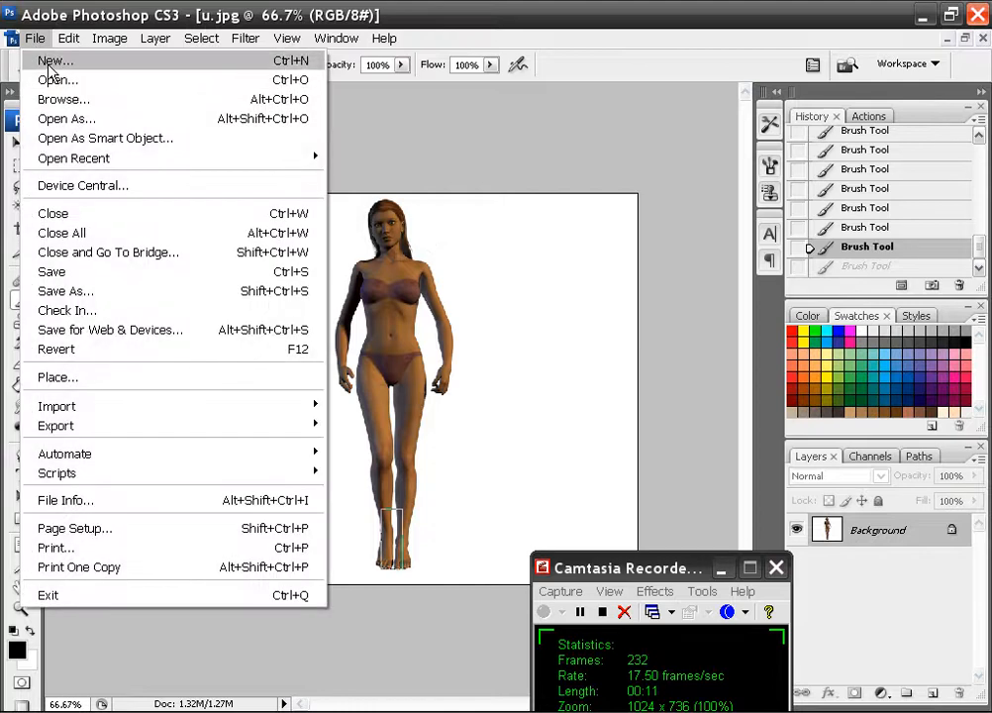
left_click(56, 59)
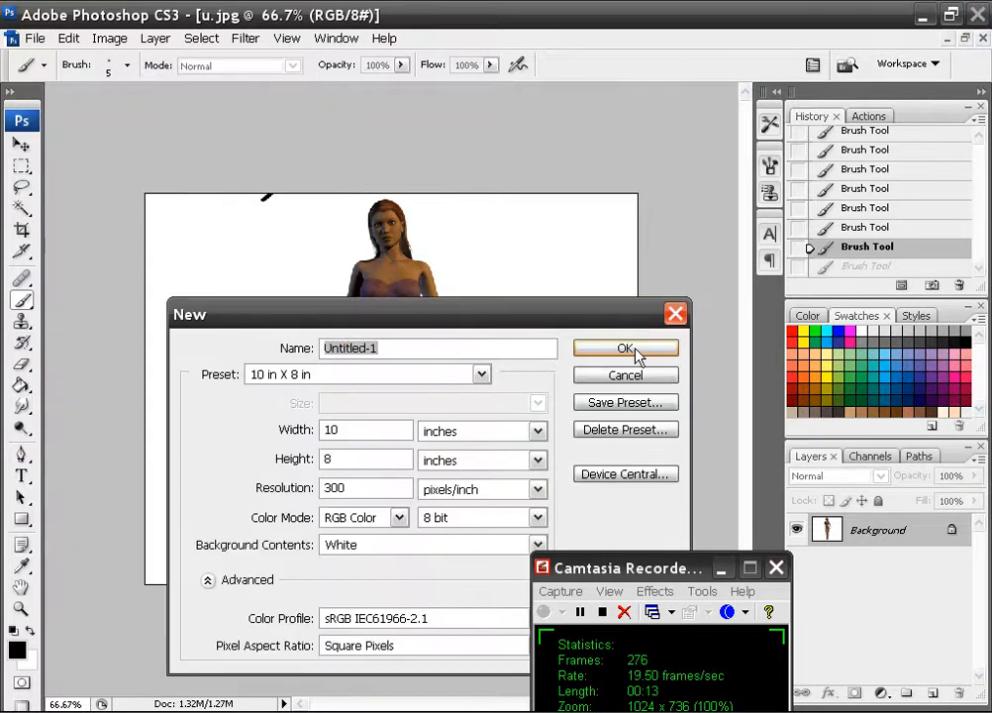
left_click(626, 348)
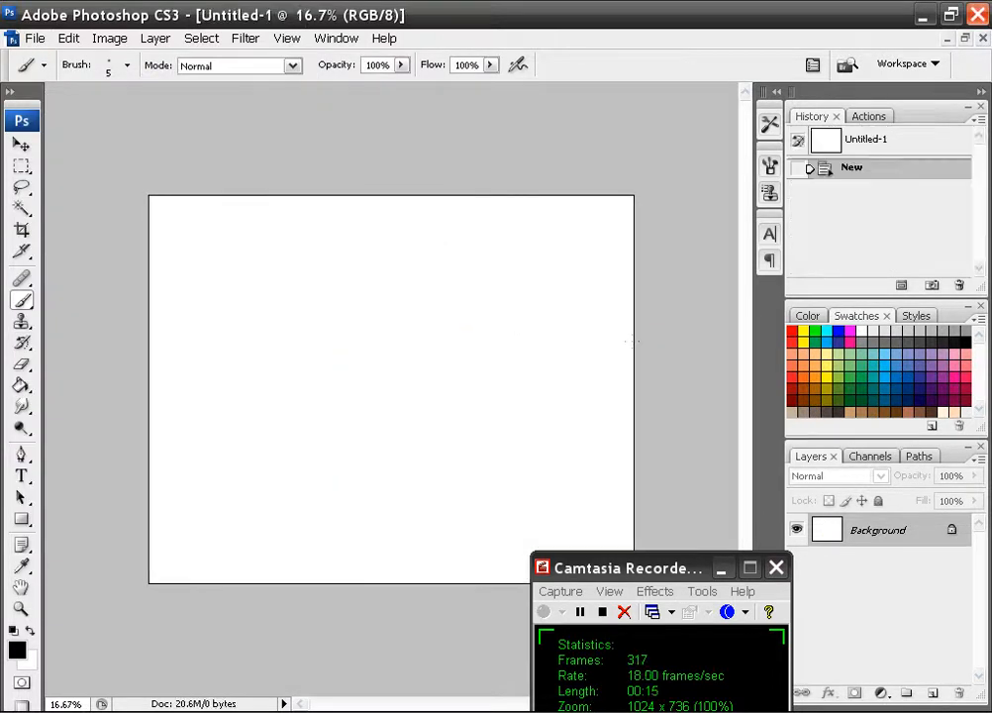
left_click(286, 38)
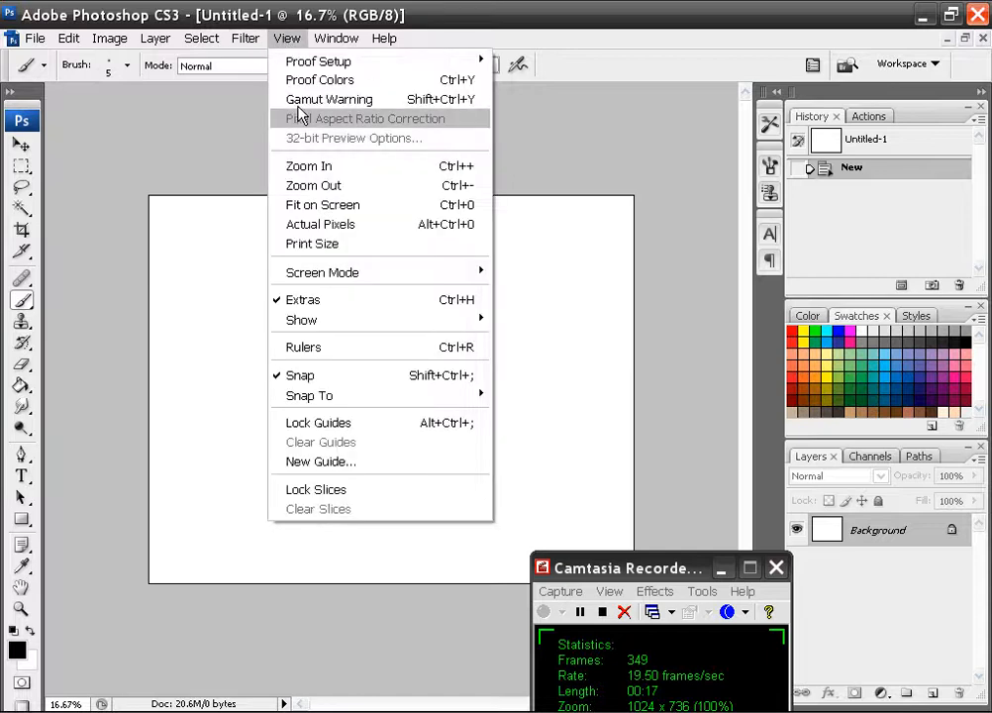
left_click(321, 224)
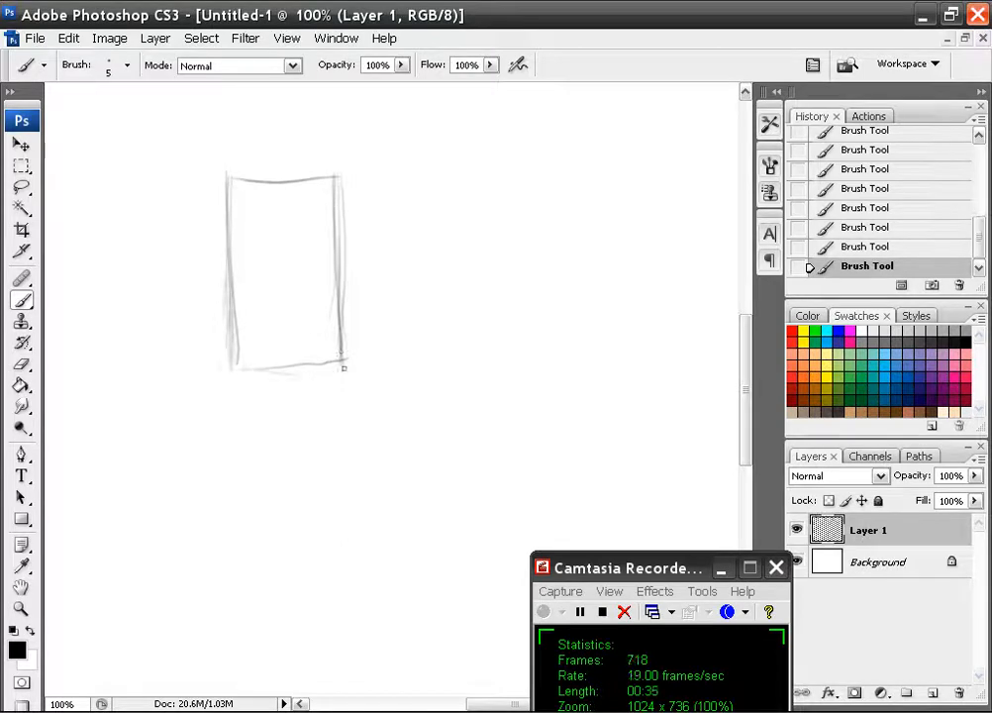
Draw the two crossing diagonals through the torso box and dot a reference point.
left_click_drag(229, 373, 346, 366)
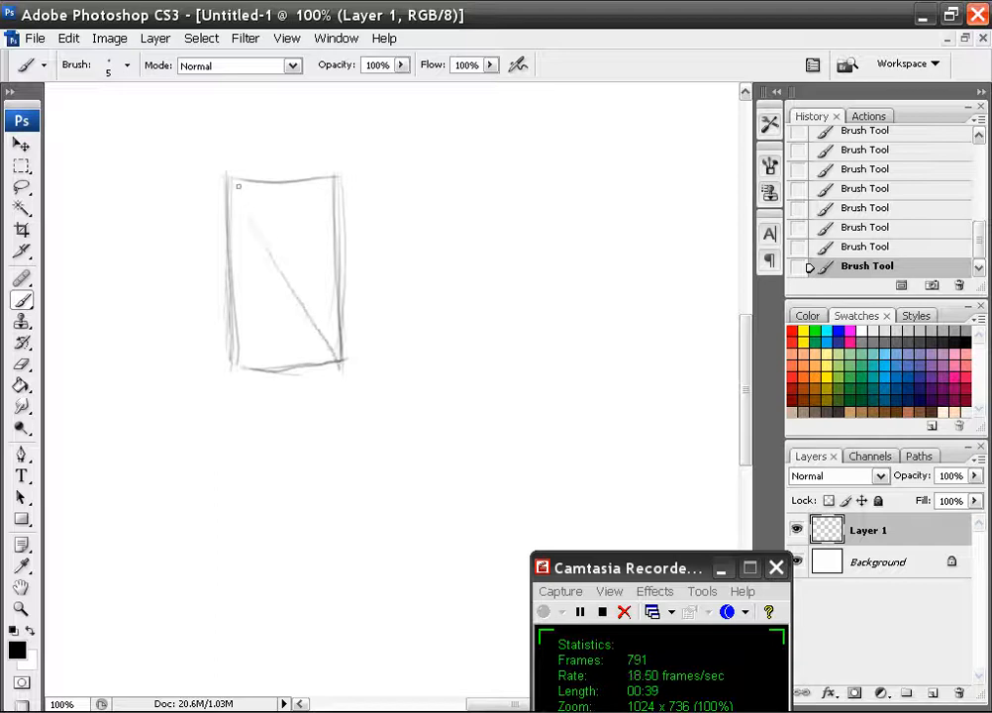
left_click_drag(237, 184, 238, 364)
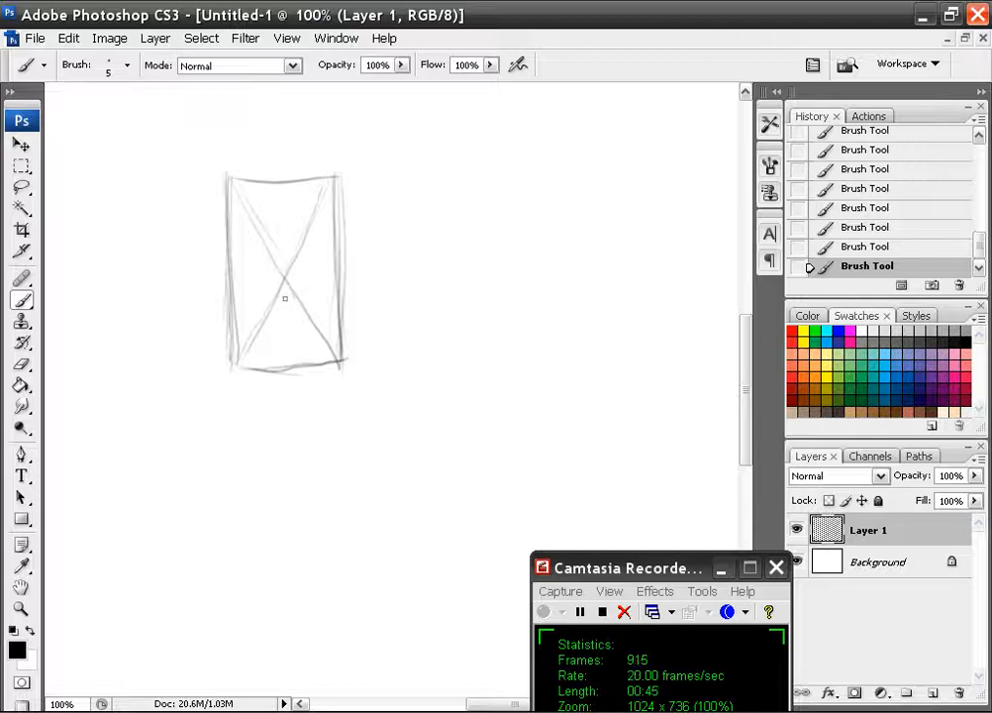
left_click(281, 301)
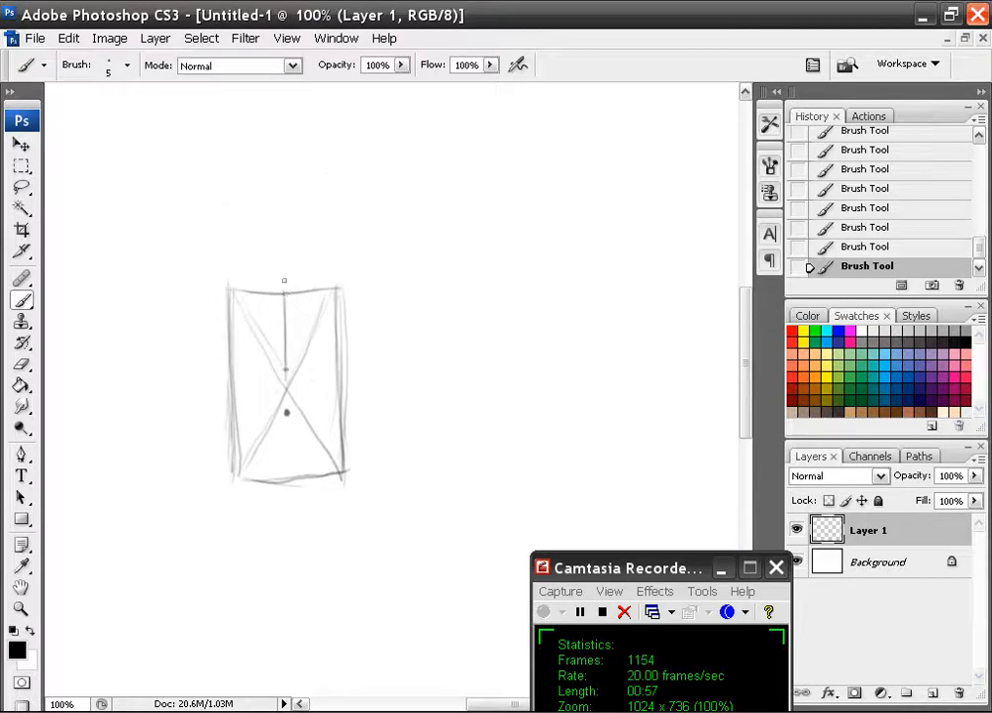
Sketch the oval head above the box, darken it and add the hair outline.
left_click_drag(285, 281, 285, 215)
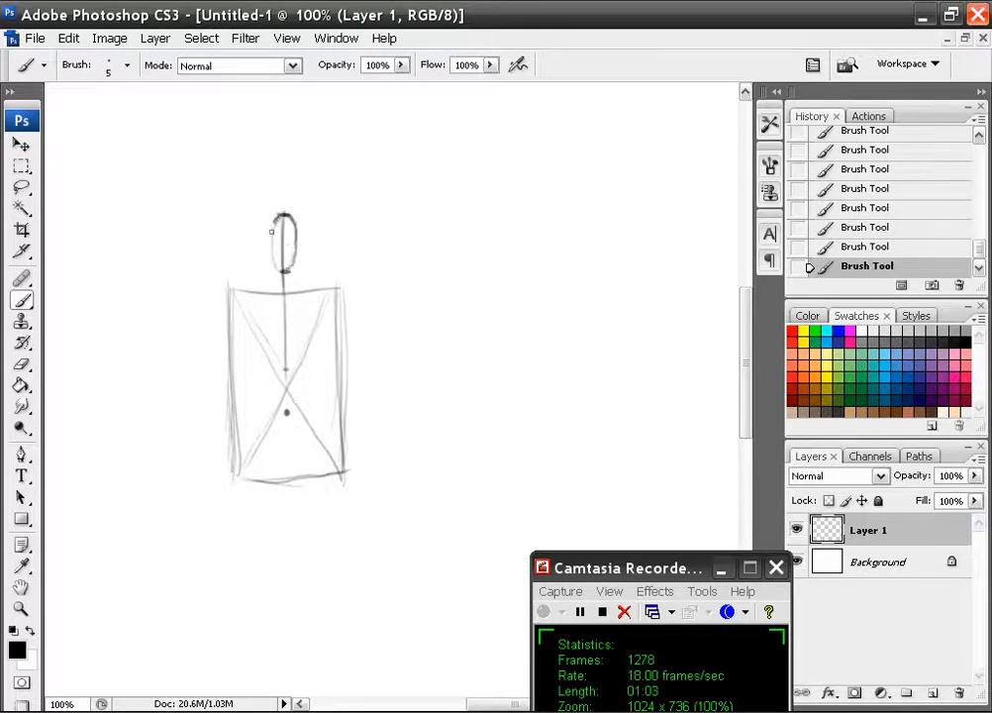
left_click_drag(281, 214, 281, 267)
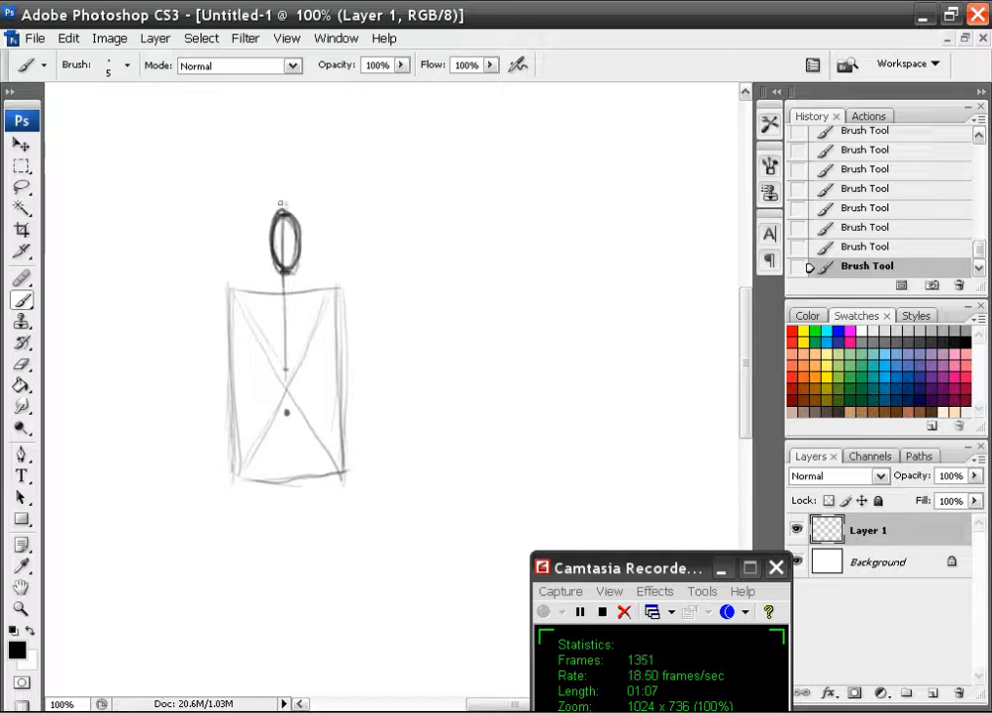
left_click_drag(281, 228, 317, 267)
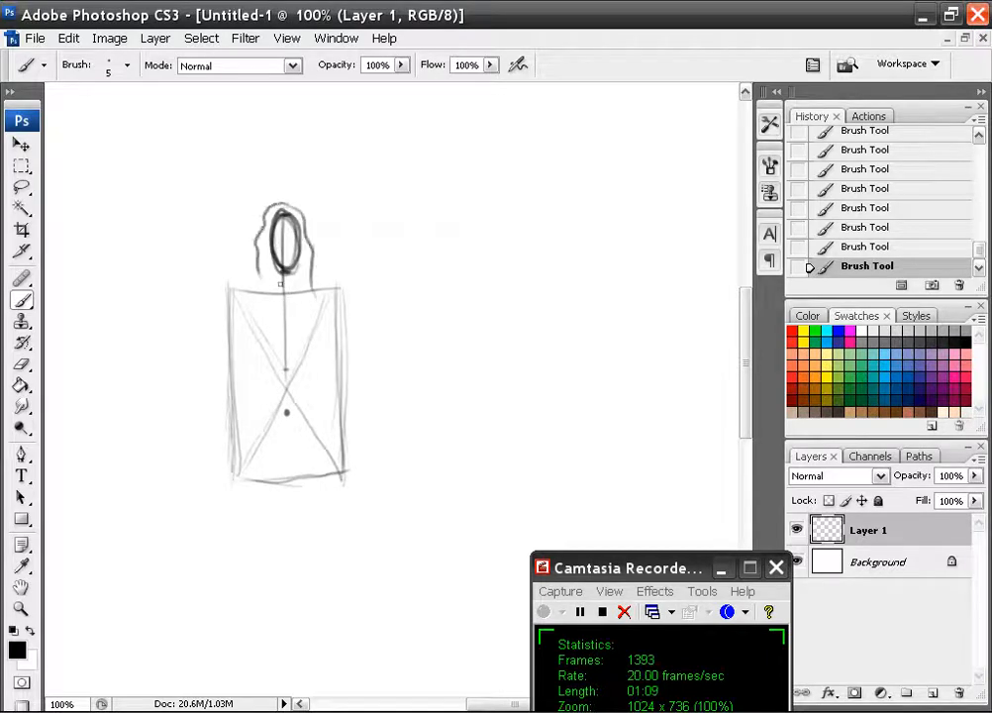
left_click_drag(276, 277, 287, 307)
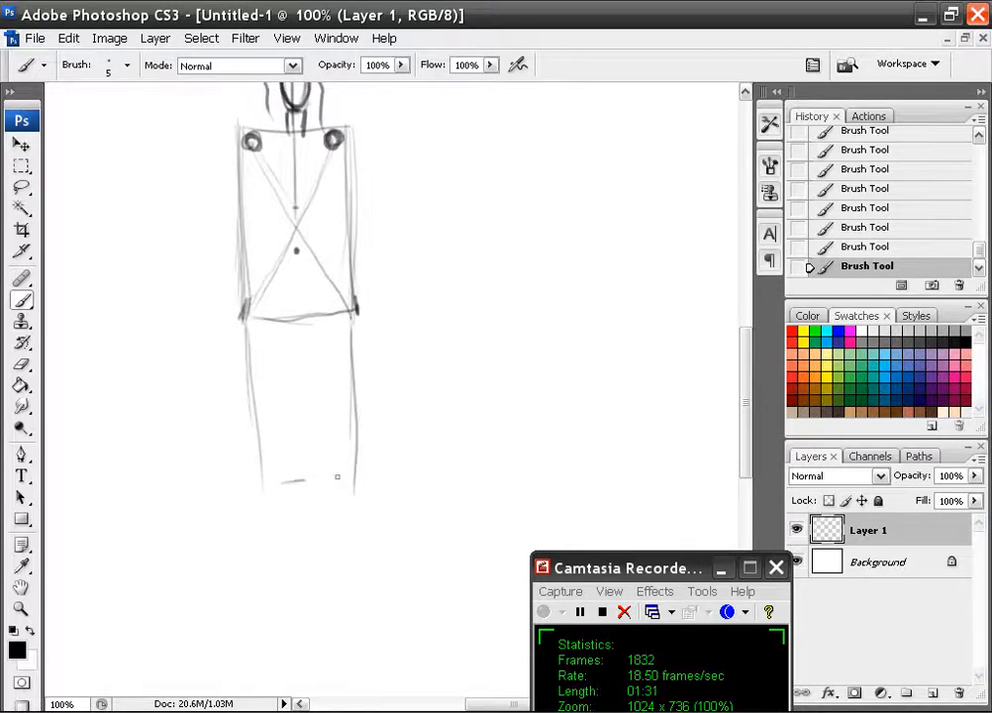
Close the lower box, cross it with diagonals and extend the centre line below it.
left_click_drag(277, 485, 347, 481)
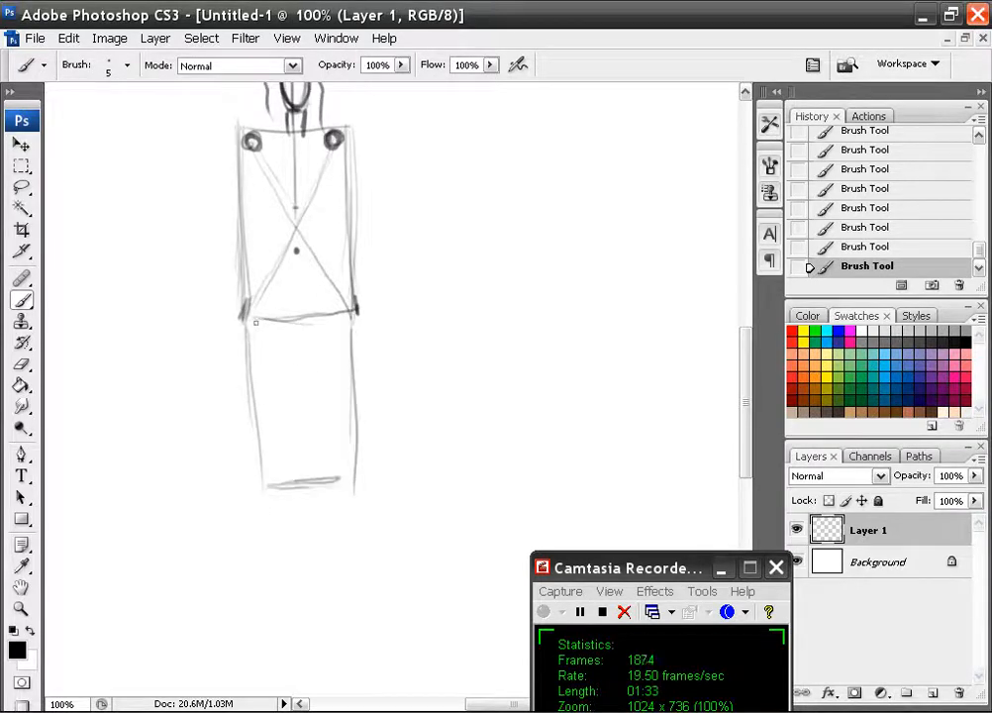
left_click_drag(255, 320, 307, 404)
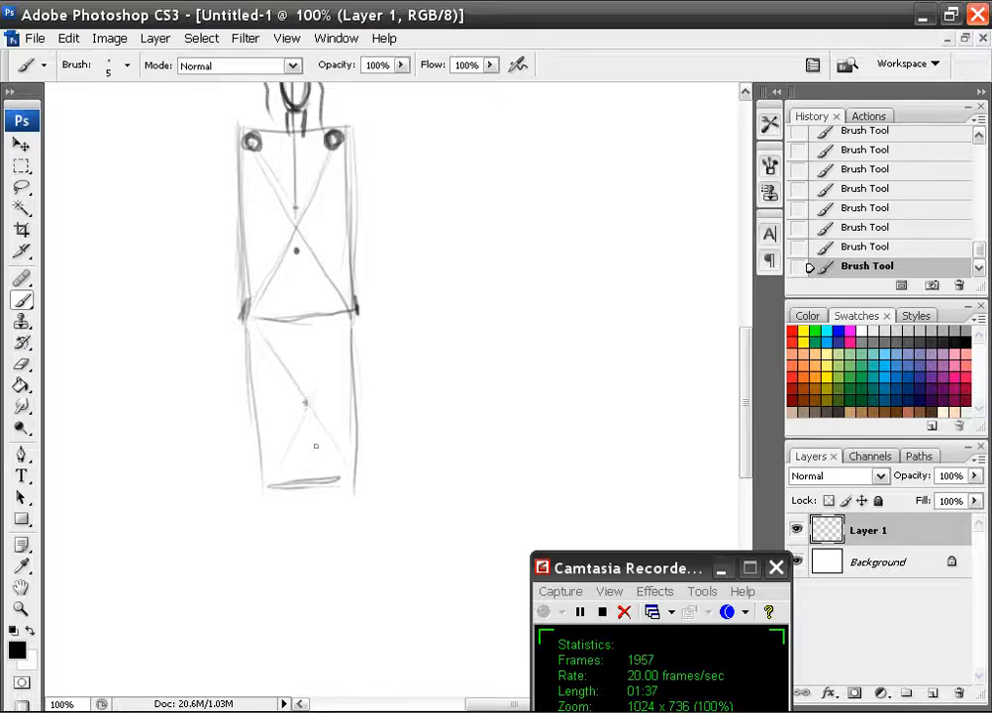
left_click_drag(307, 396, 313, 481)
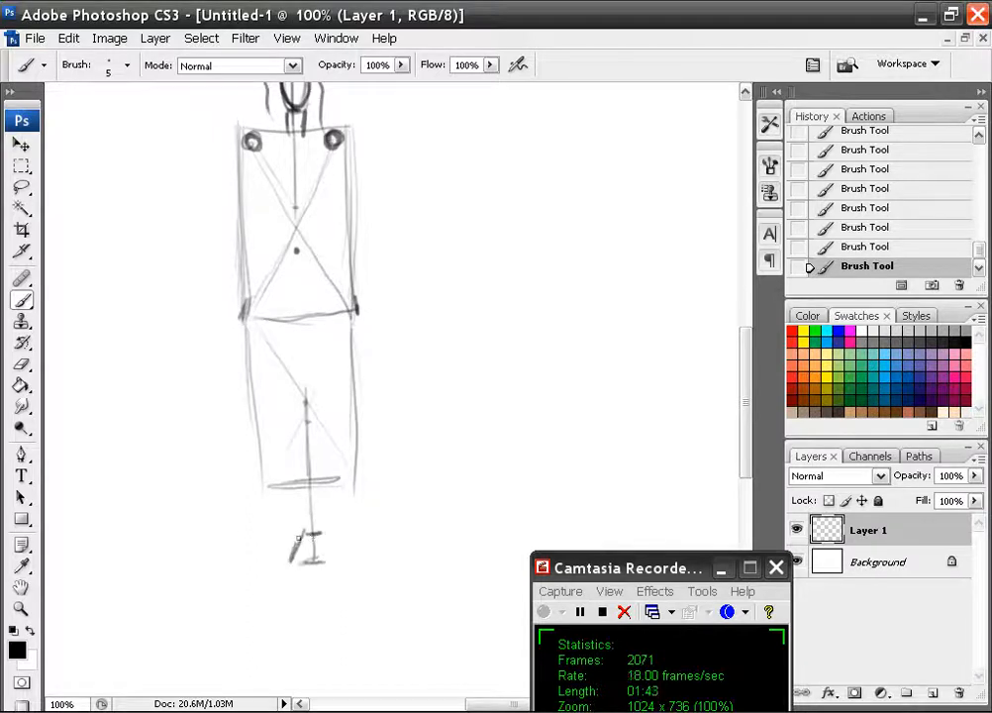
Sketch the triangular feet, the hip marks and the pelvic V between the hips.
left_click_drag(297, 538, 337, 571)
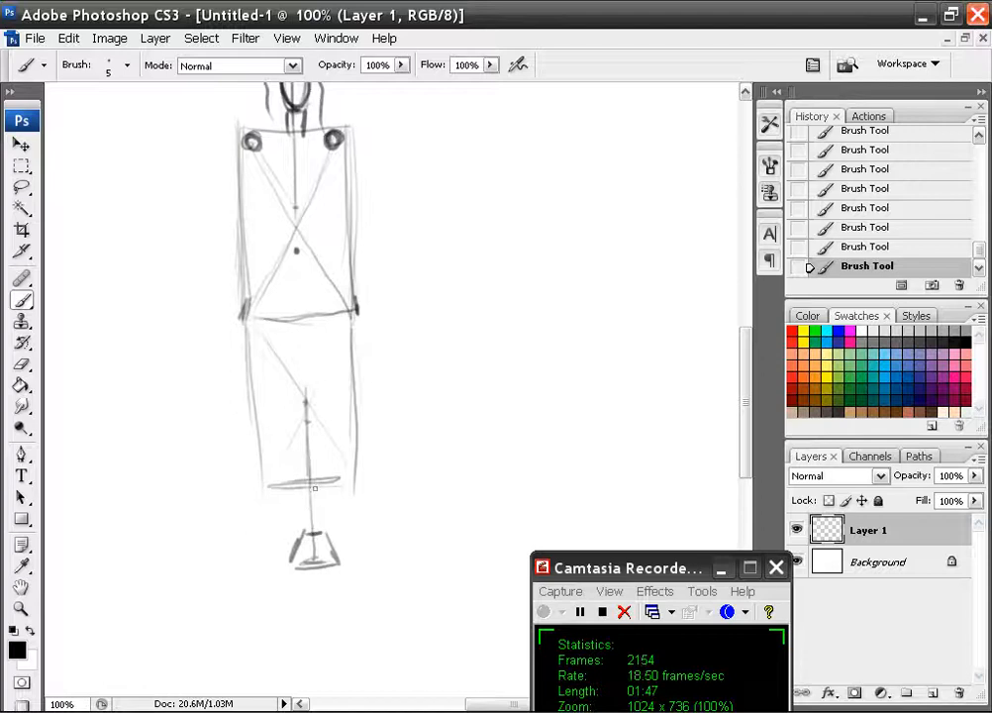
left_click_drag(297, 321, 313, 495)
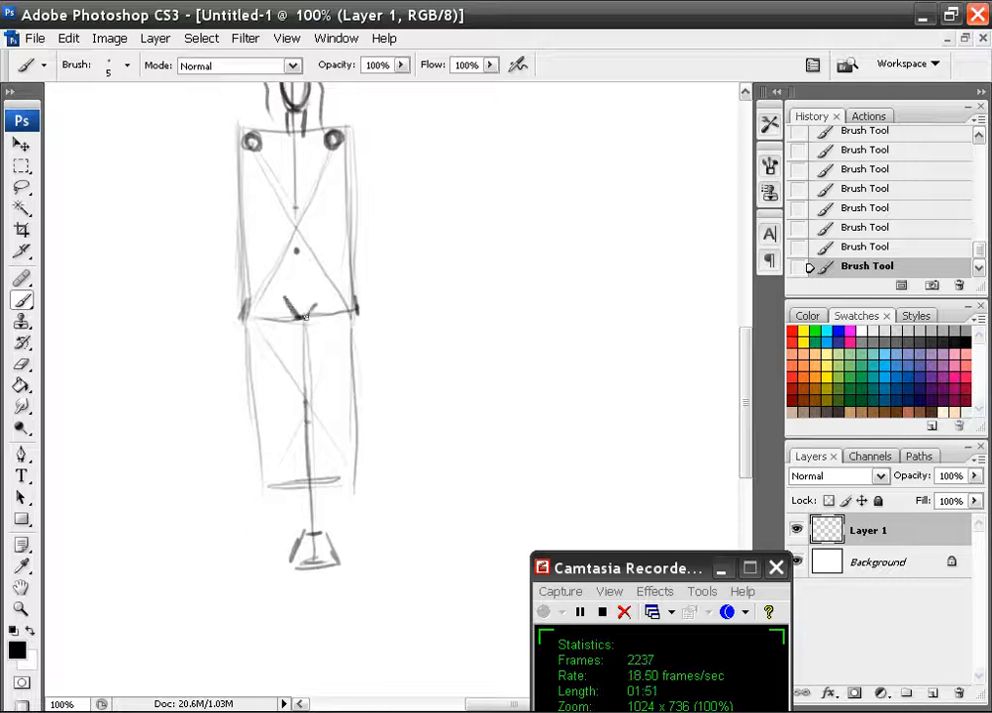
left_click_drag(297, 301, 326, 317)
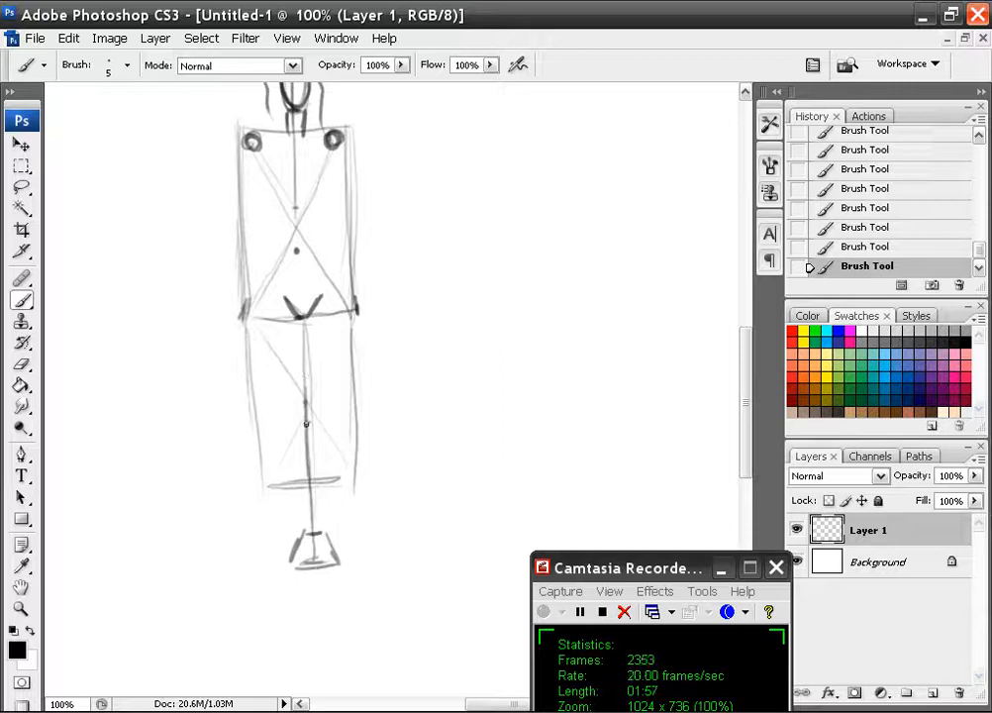
left_click(301, 416)
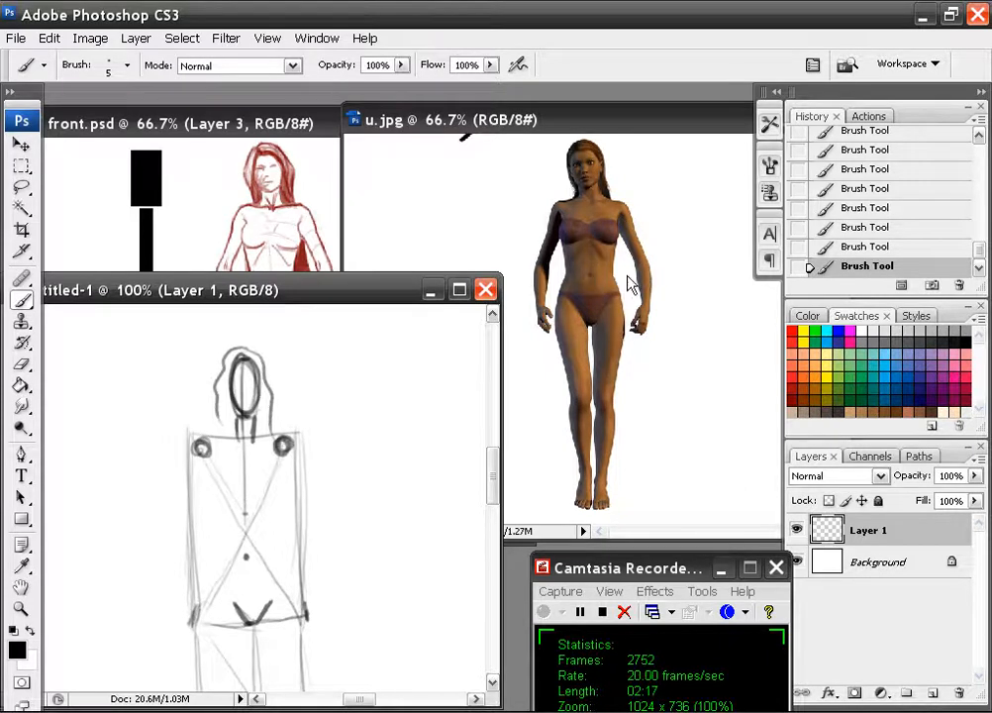
mouse_move(613, 277)
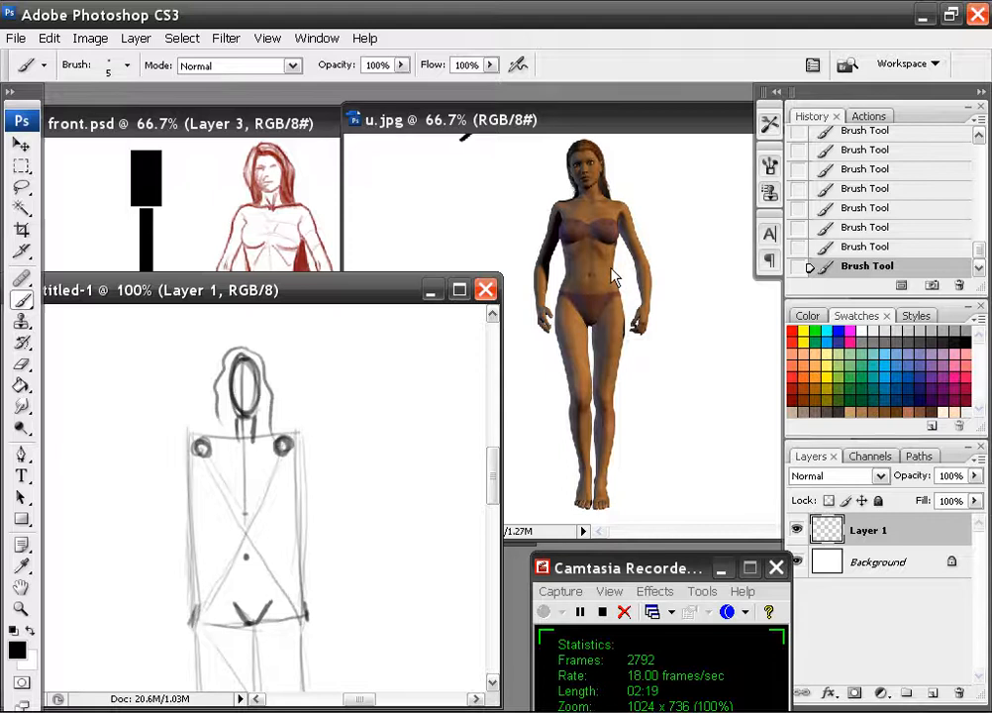
mouse_move(590, 233)
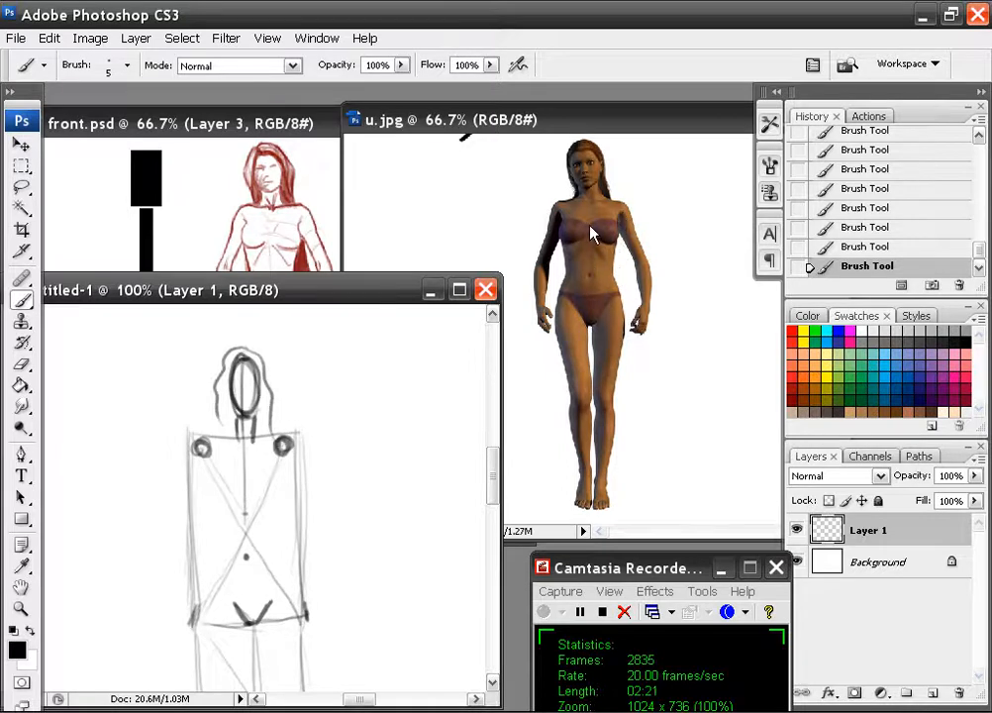
mouse_move(610, 288)
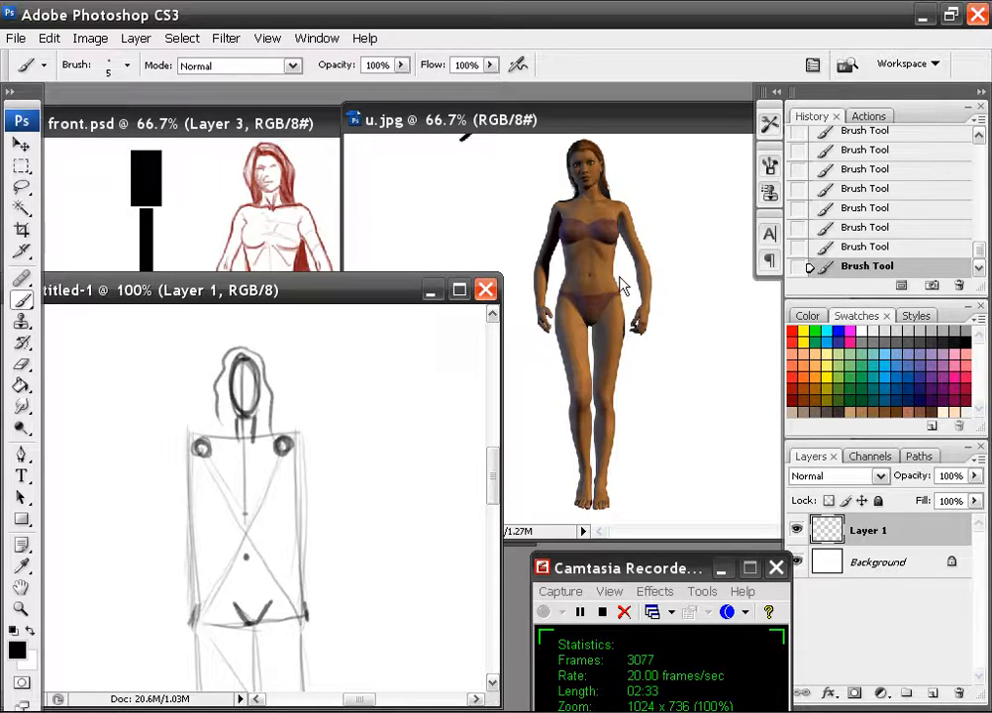
mouse_move(644, 269)
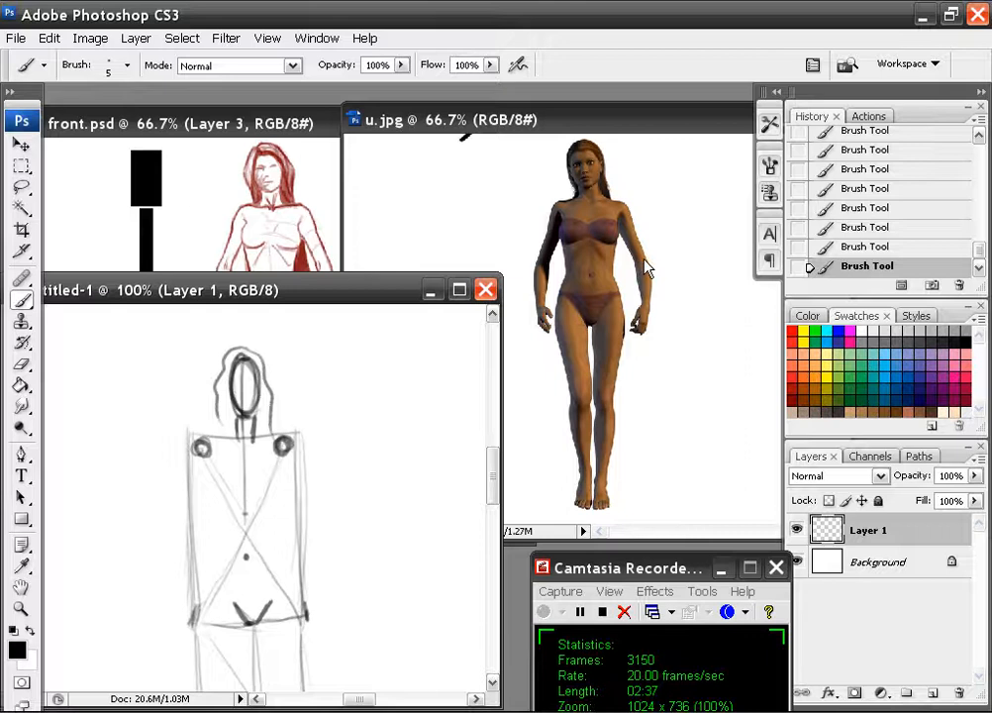
mouse_move(650, 312)
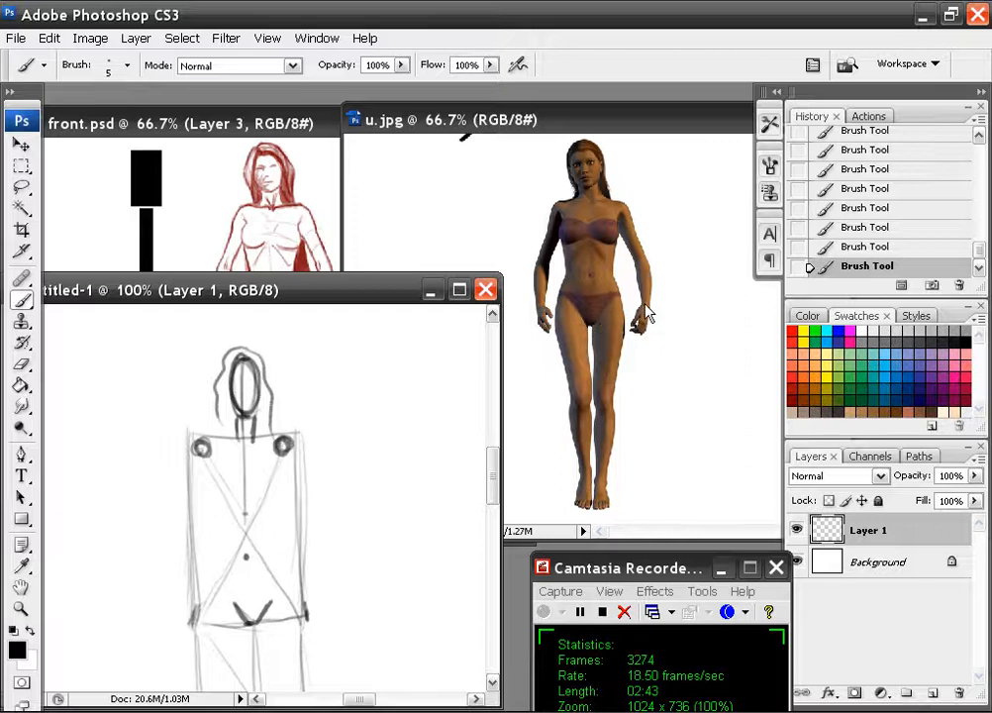
mouse_move(603, 186)
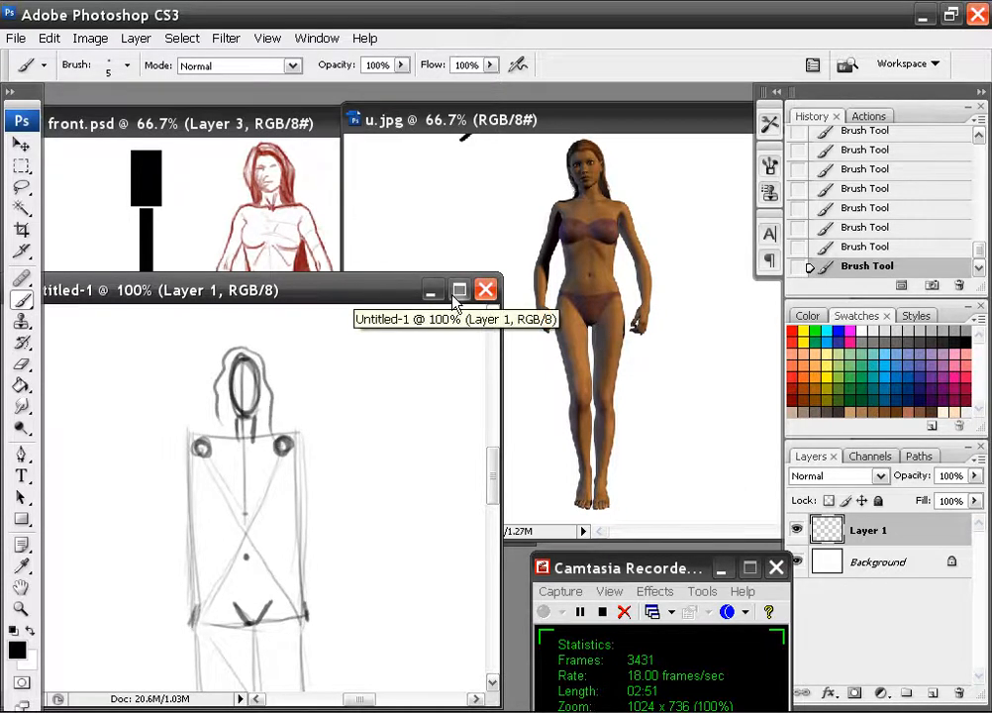
Maximize the sketch window and draw the upper arms, forearms and hands.
left_click(460, 289)
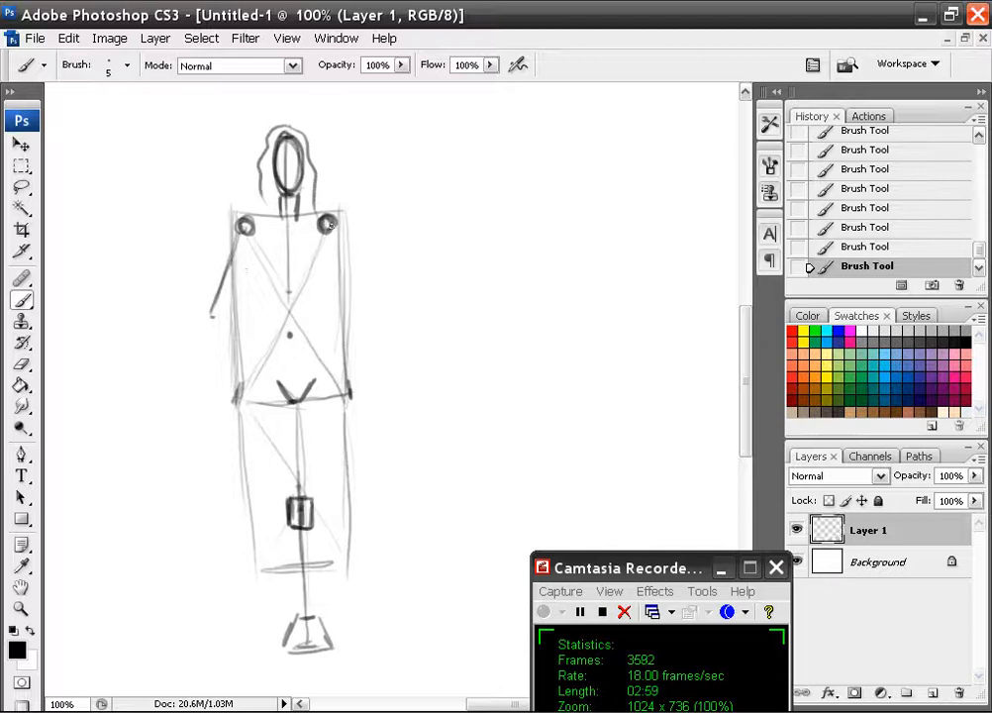
left_click_drag(325, 226, 378, 301)
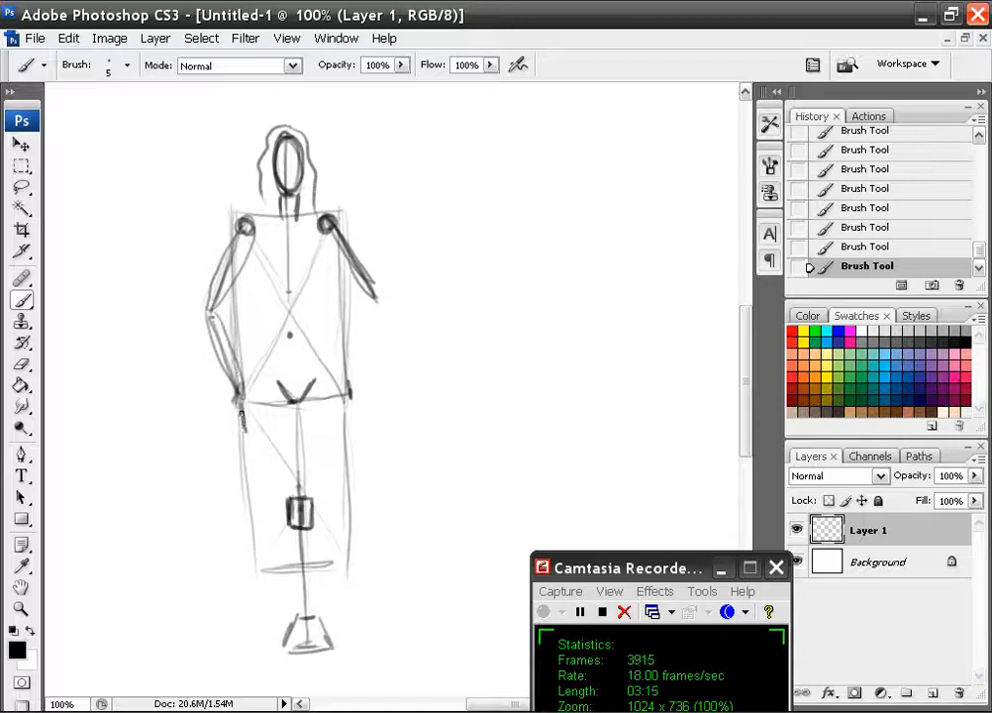
left_click(237, 420)
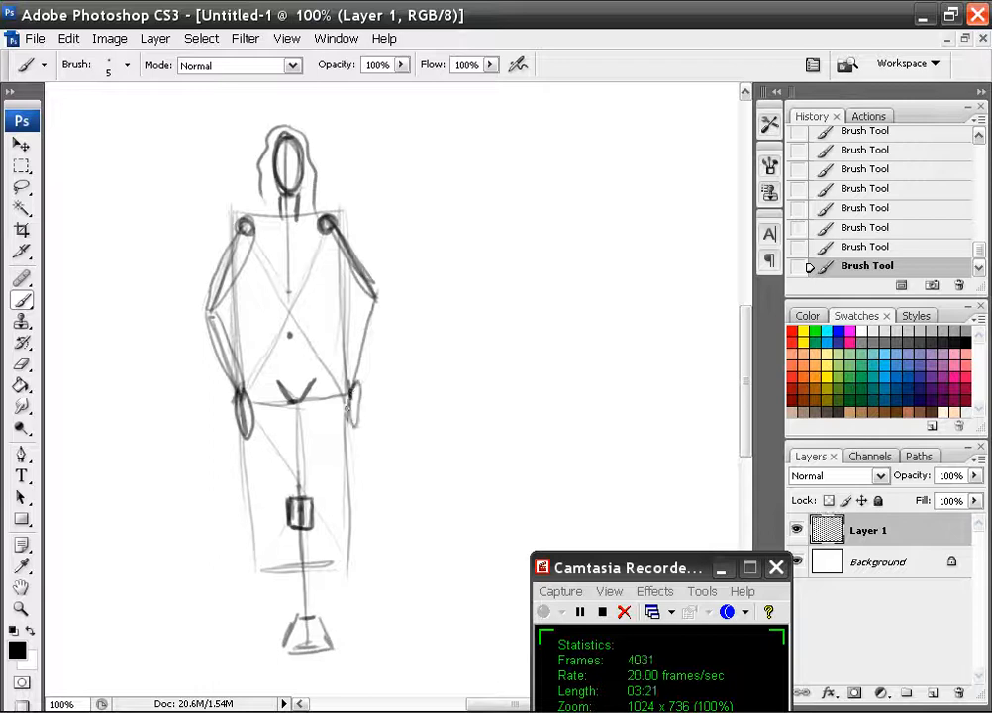
left_click_drag(373, 297, 353, 425)
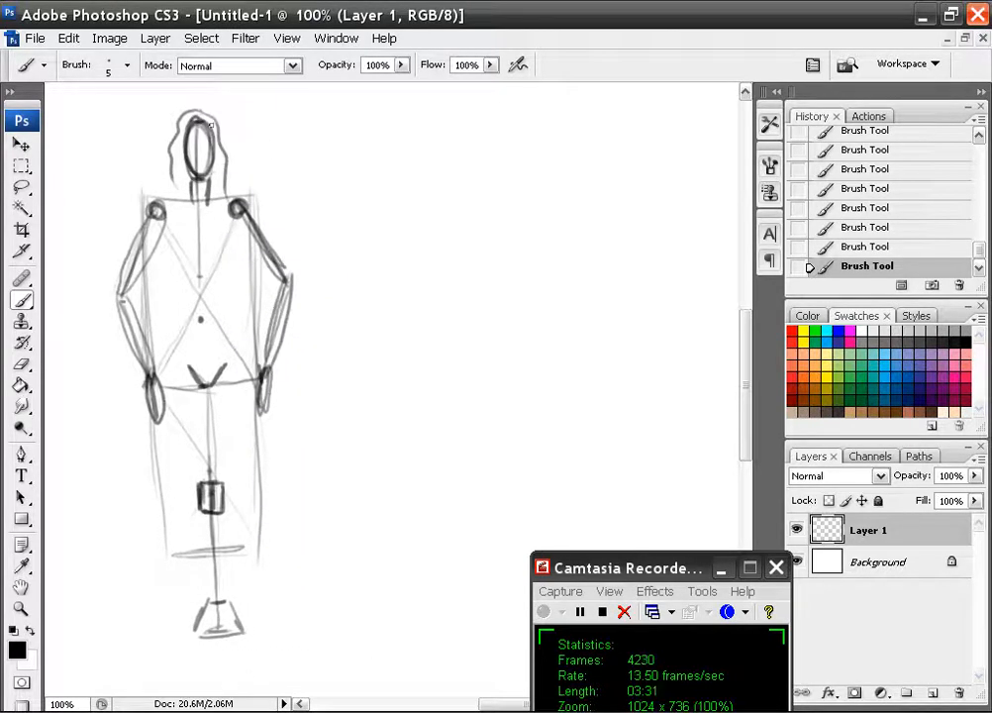
Strengthen the arm outlines, then start a tall crossed box right of the figure.
left_click_drag(194, 113, 213, 158)
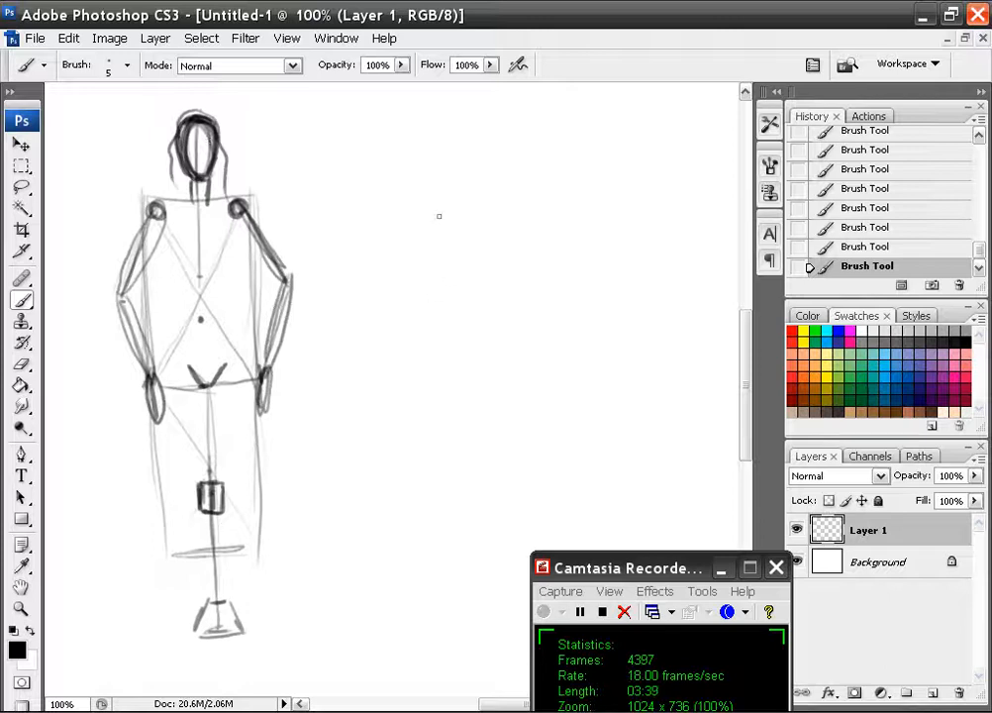
left_click_drag(436, 178, 538, 366)
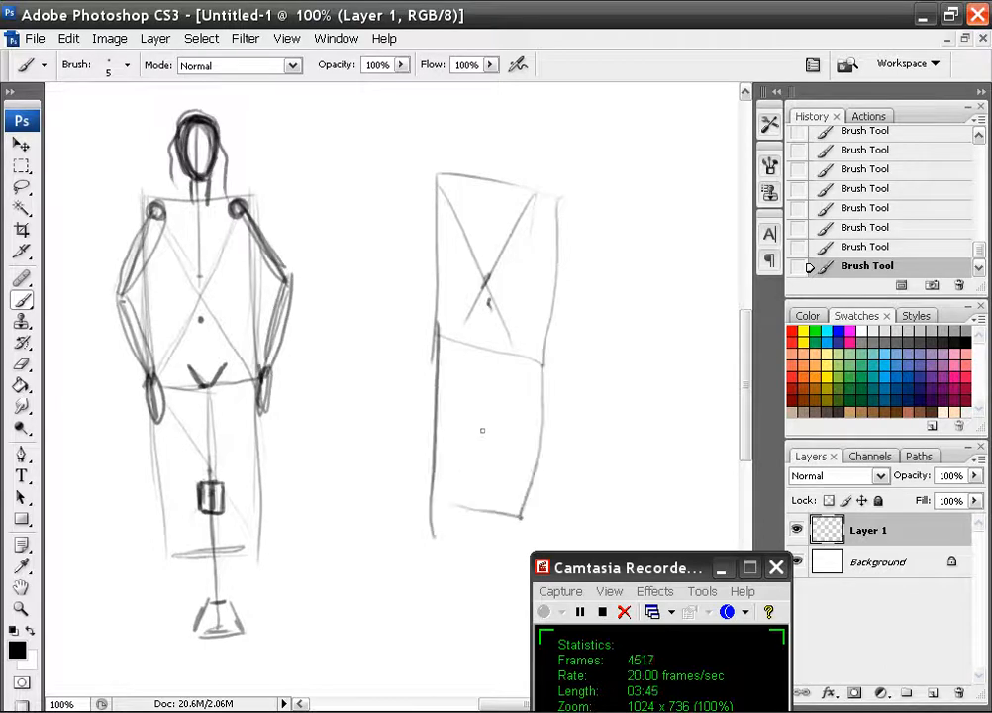
Erase the trial box, draw an oval pelvis and sketch the thighs and knees.
left_click_drag(479, 432, 461, 586)
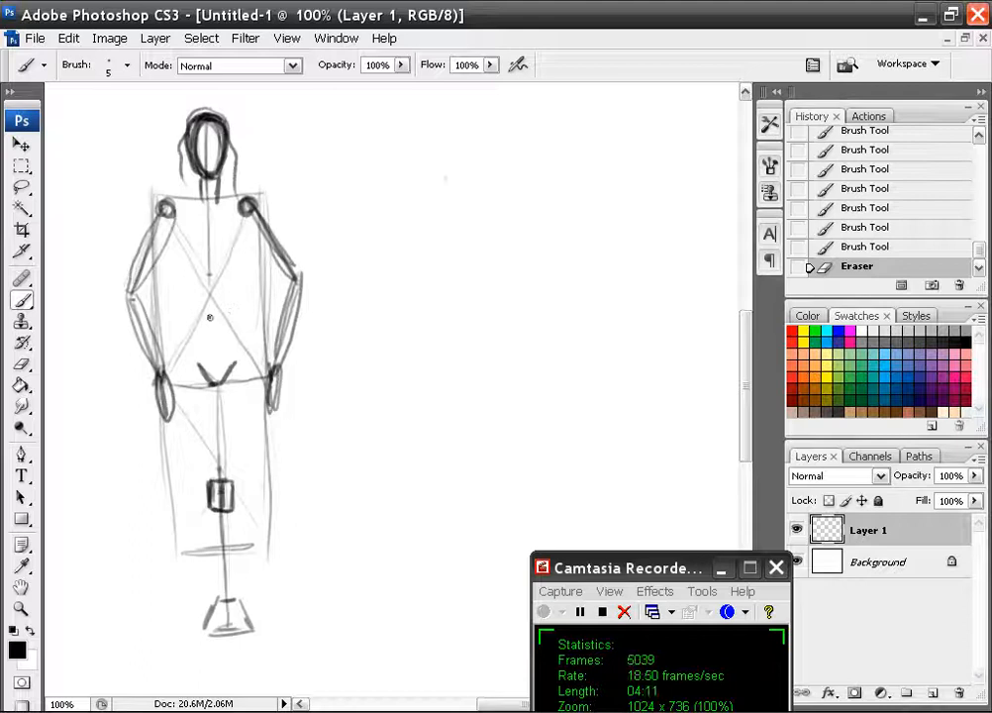
left_click_drag(198, 315, 221, 315)
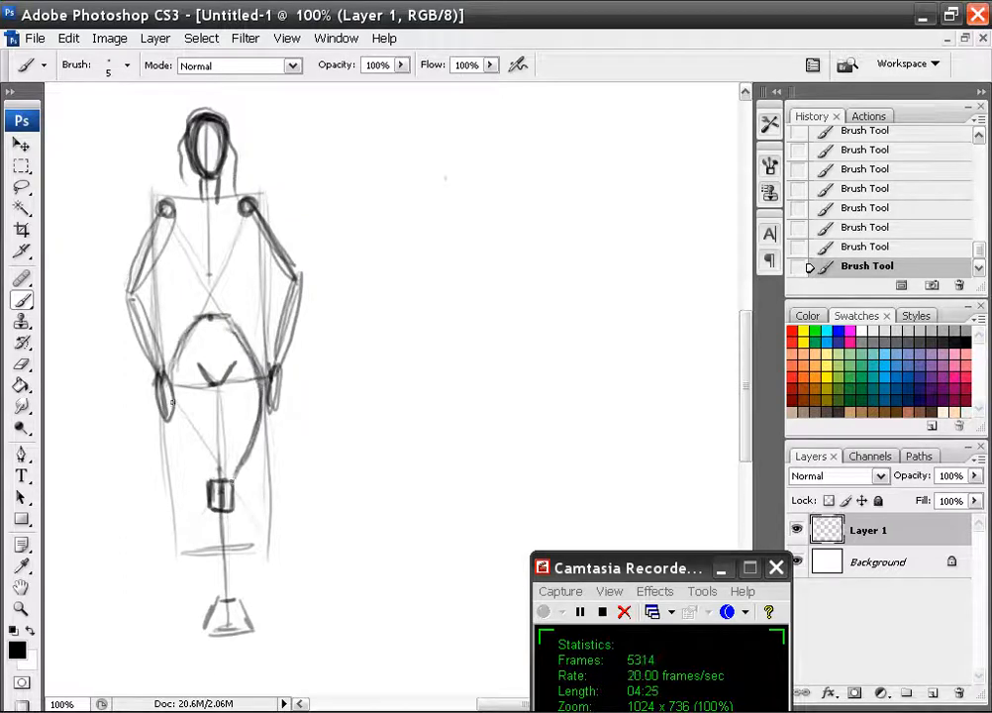
left_click_drag(174, 400, 216, 485)
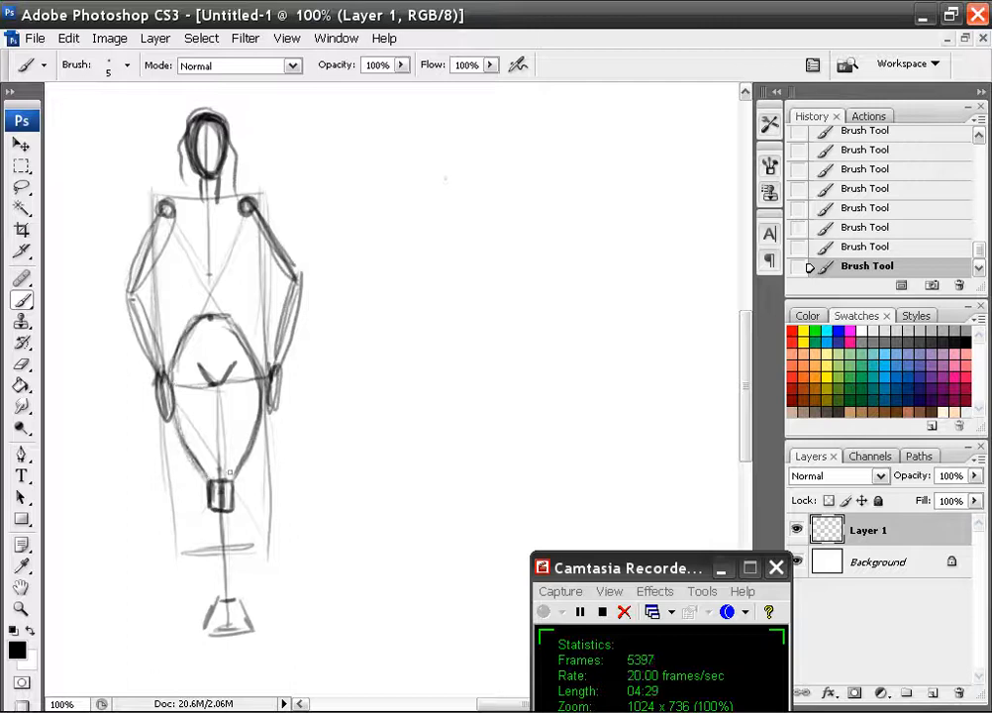
left_click_drag(222, 376, 222, 476)
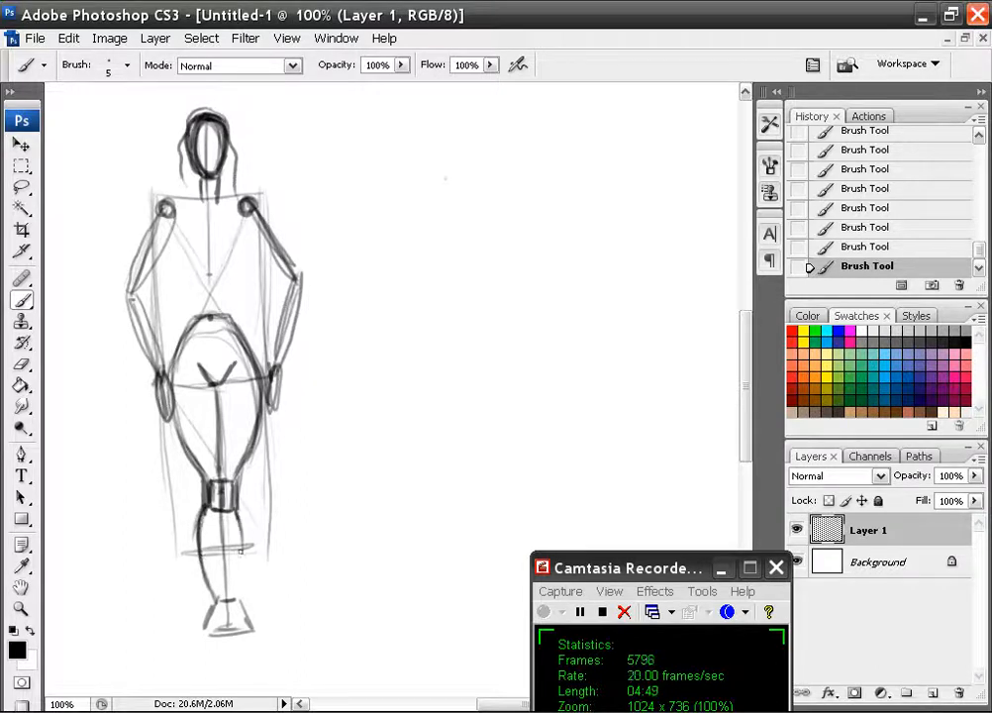
Shape the lower legs and calves down to the feet and touch up the leg outlines.
left_click_drag(237, 514, 222, 594)
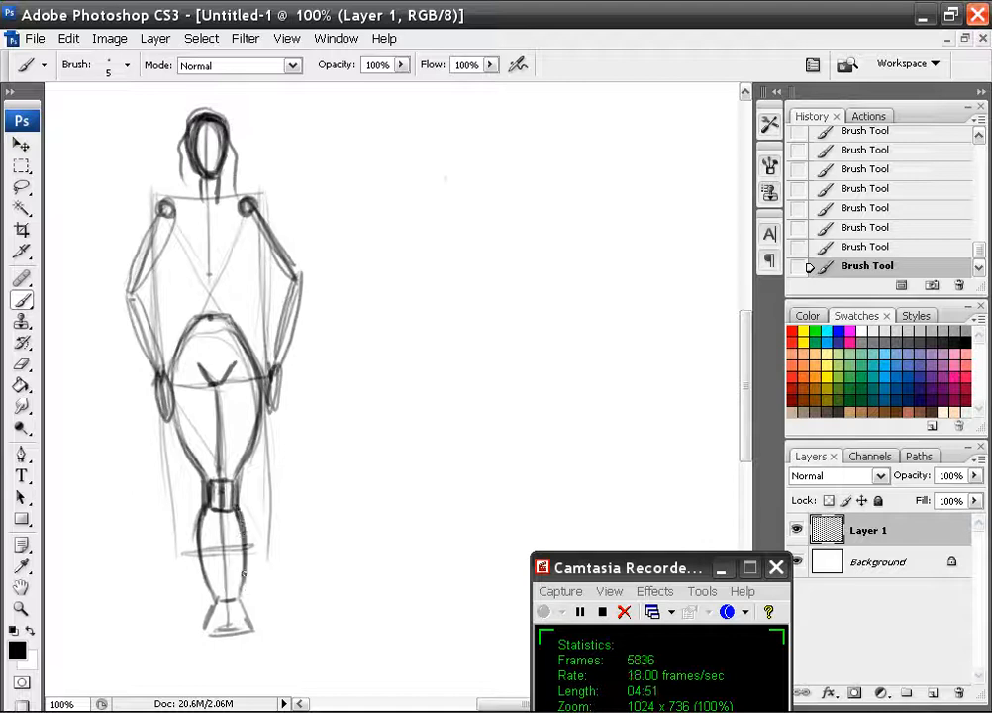
left_click_drag(226, 515, 226, 604)
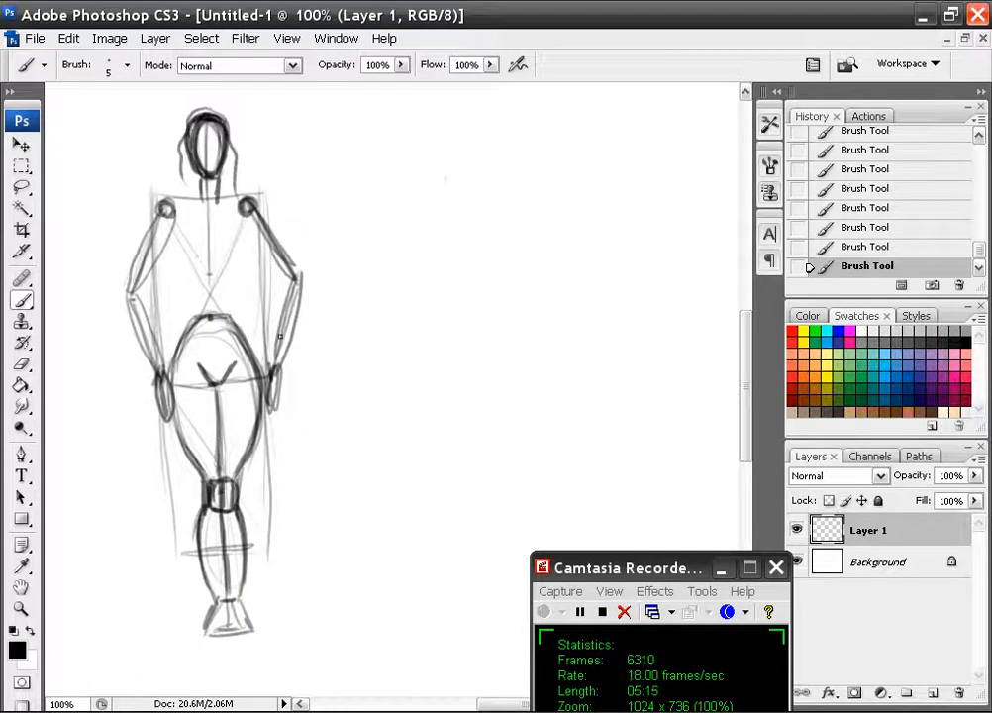
left_click_drag(218, 356, 238, 374)
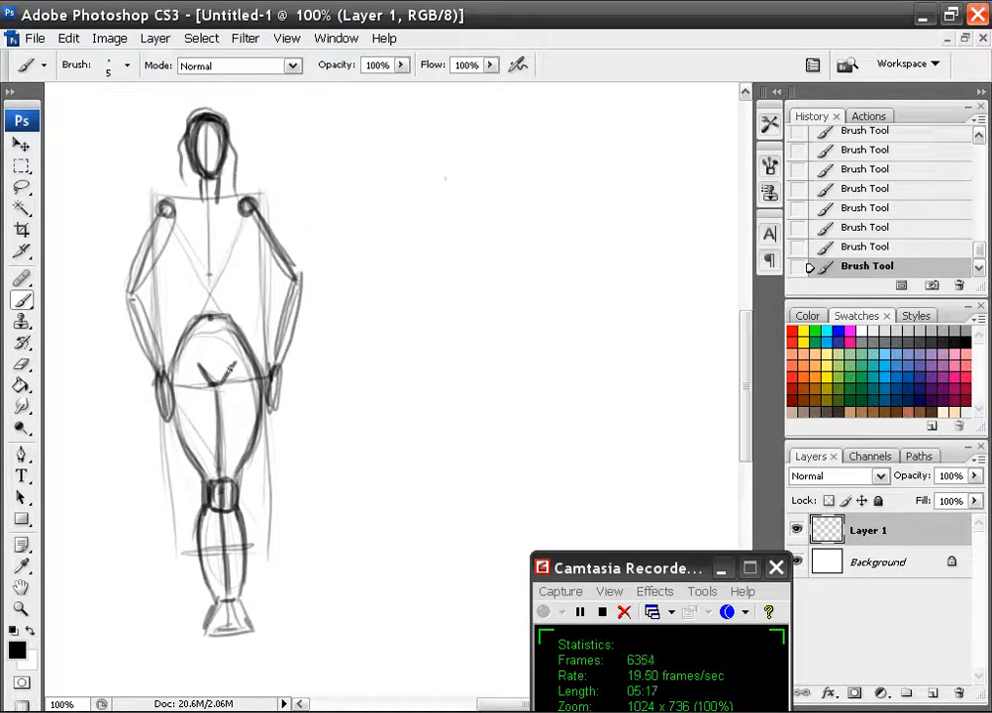
left_click_drag(218, 366, 202, 380)
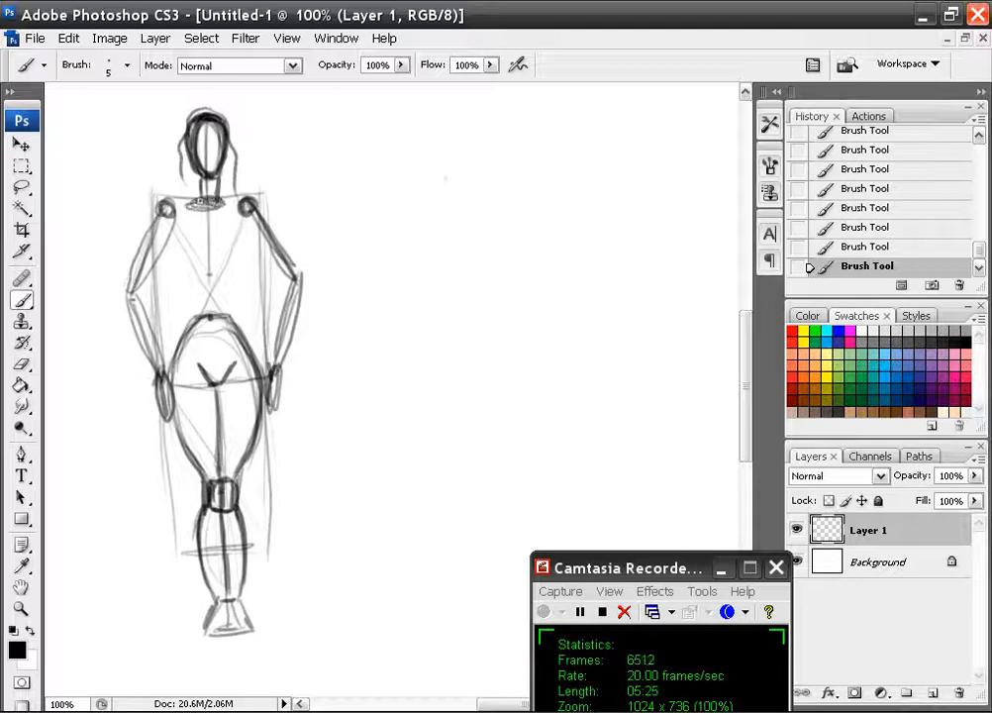
Sketch the ribcage inside the torso and darken the waist and side contours.
left_click_drag(202, 198, 174, 213)
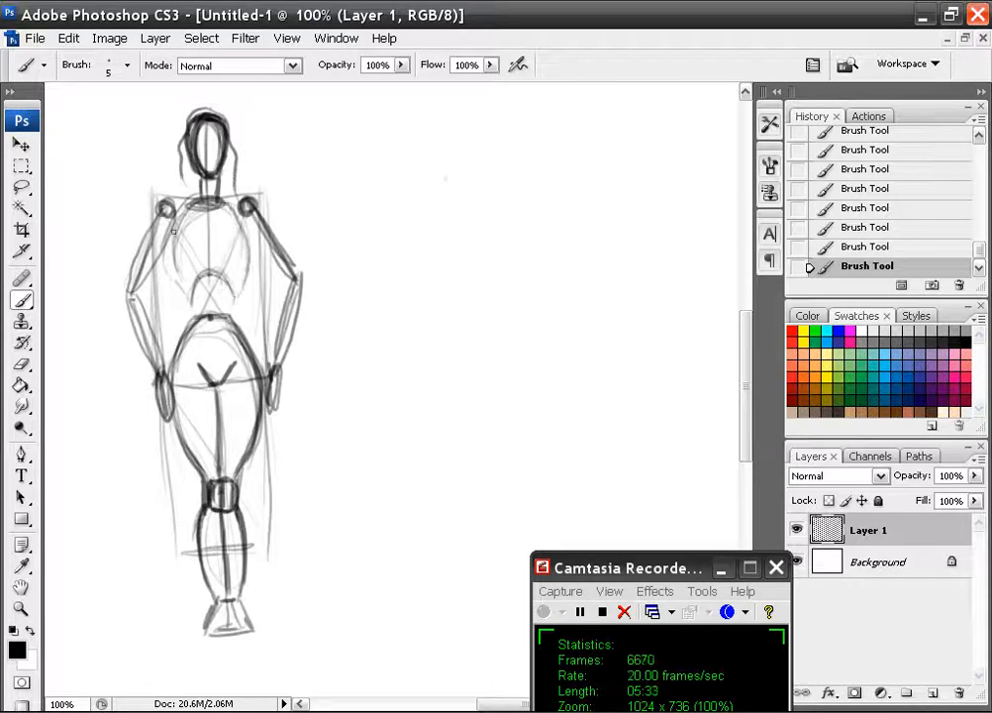
left_click_drag(149, 228, 254, 277)
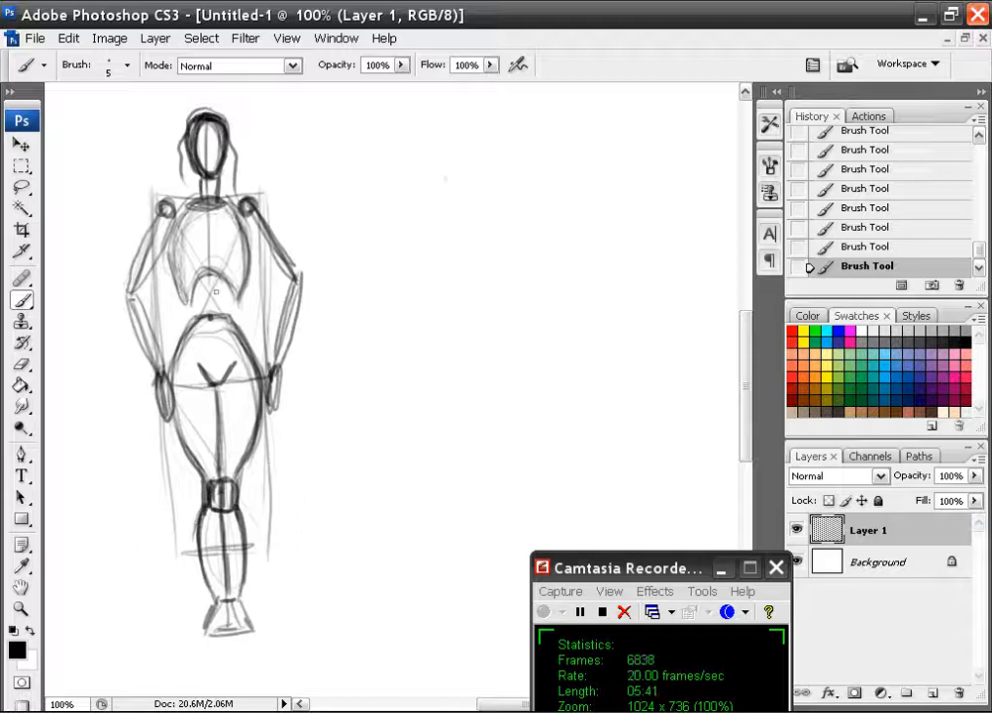
left_click_drag(214, 293, 196, 325)
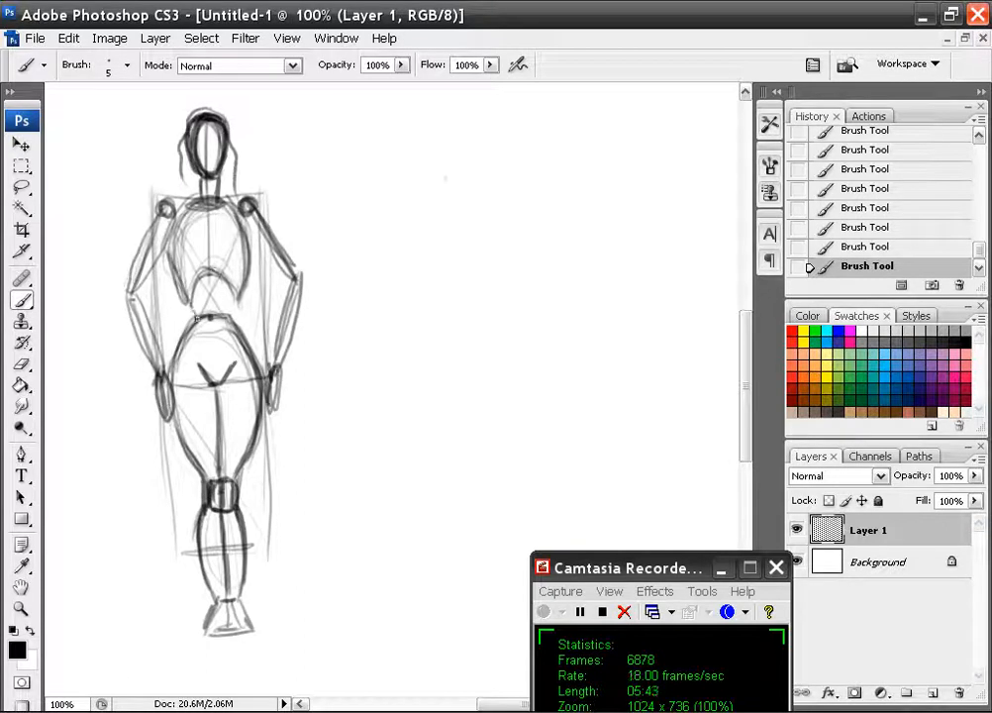
left_click_drag(174, 227, 198, 317)
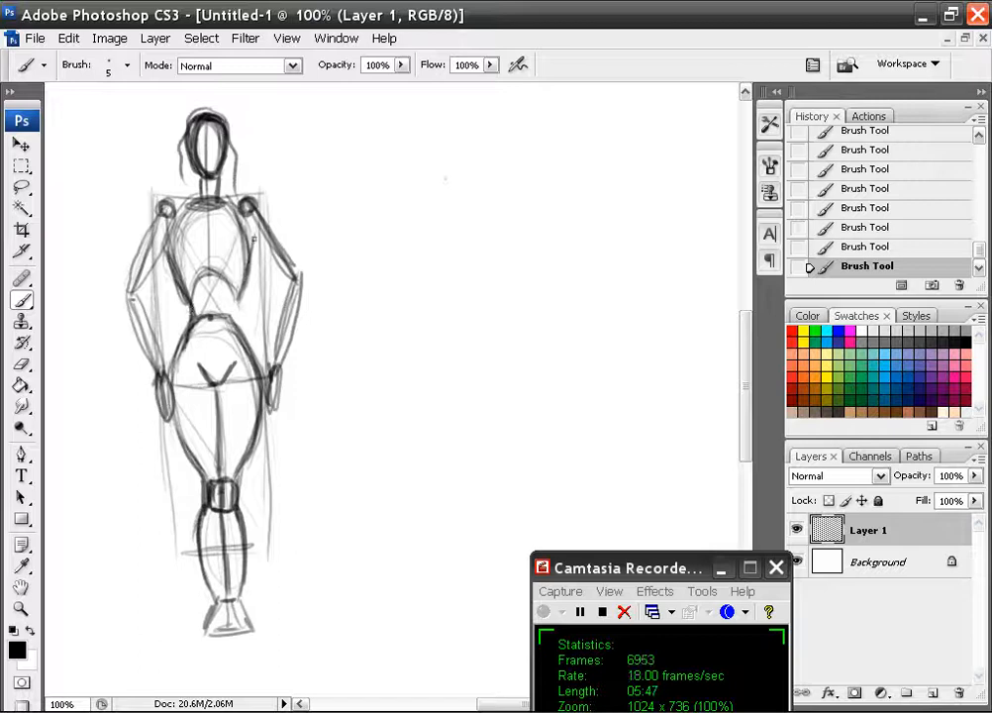
left_click_drag(254, 234, 233, 326)
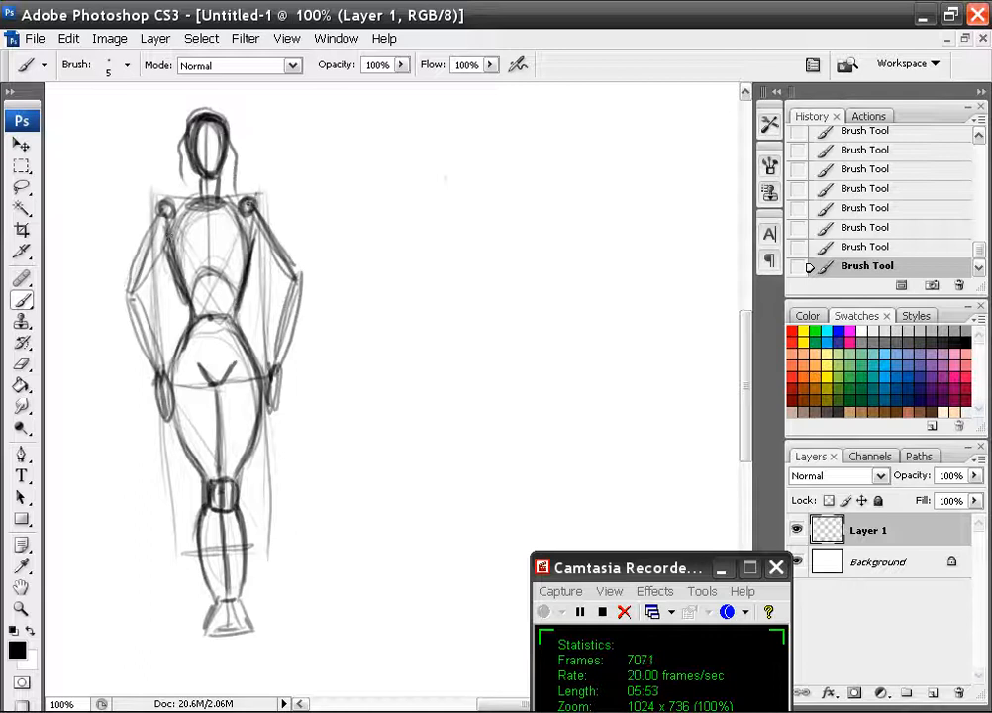
Refine the chest and waist curves with additional construction strokes.
left_click_drag(158, 216, 241, 208)
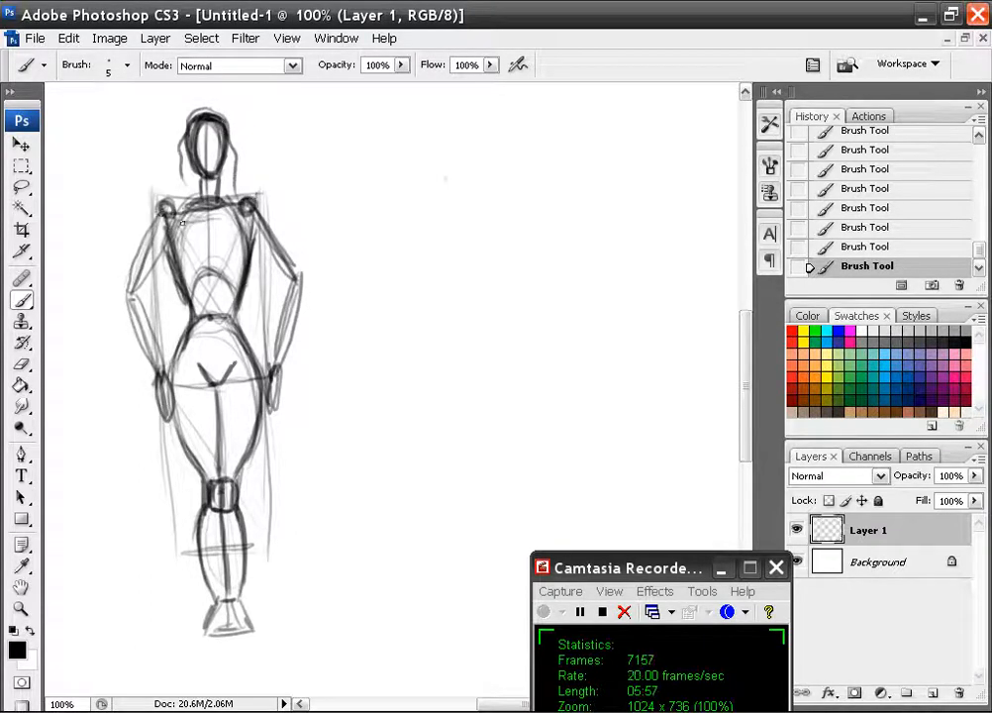
left_click_drag(198, 208, 169, 234)
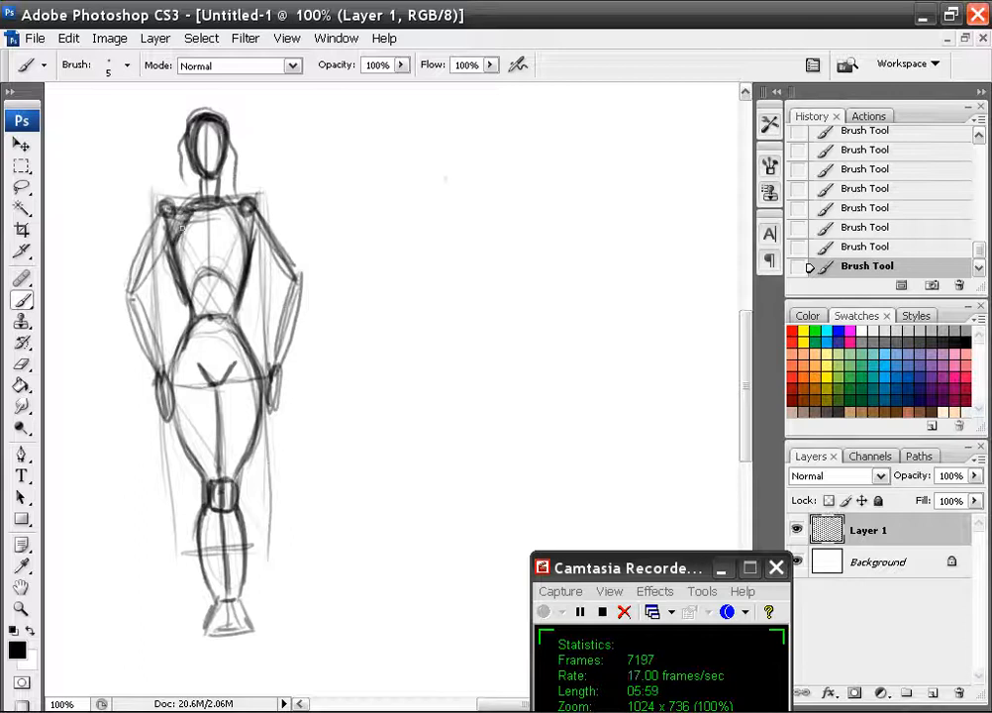
left_click_drag(198, 228, 247, 222)
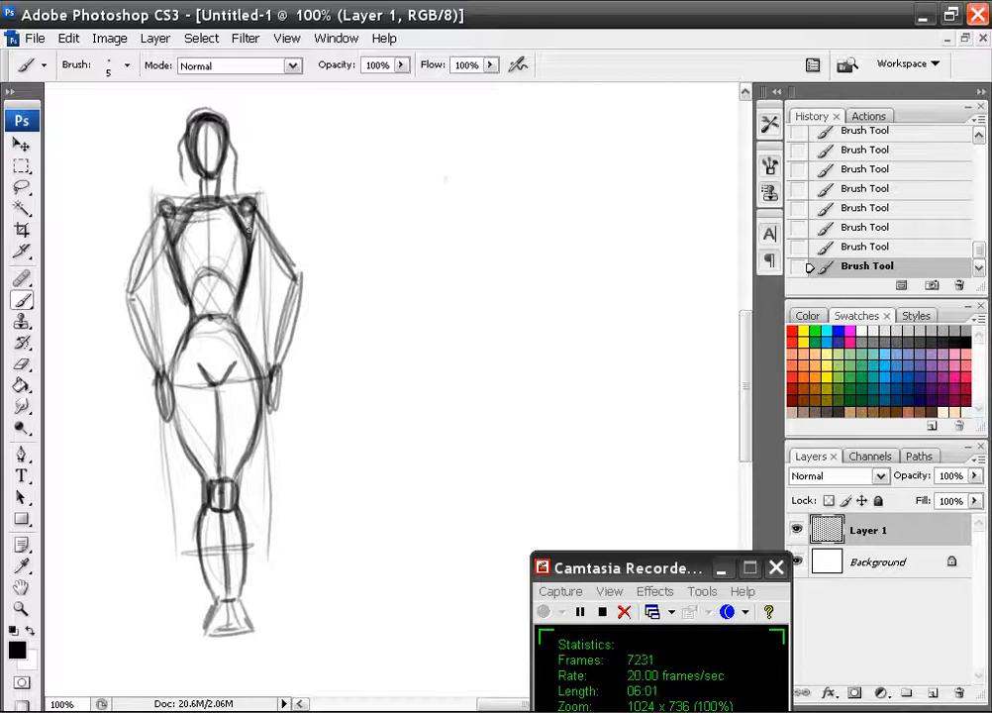
left_click_drag(182, 202, 247, 208)
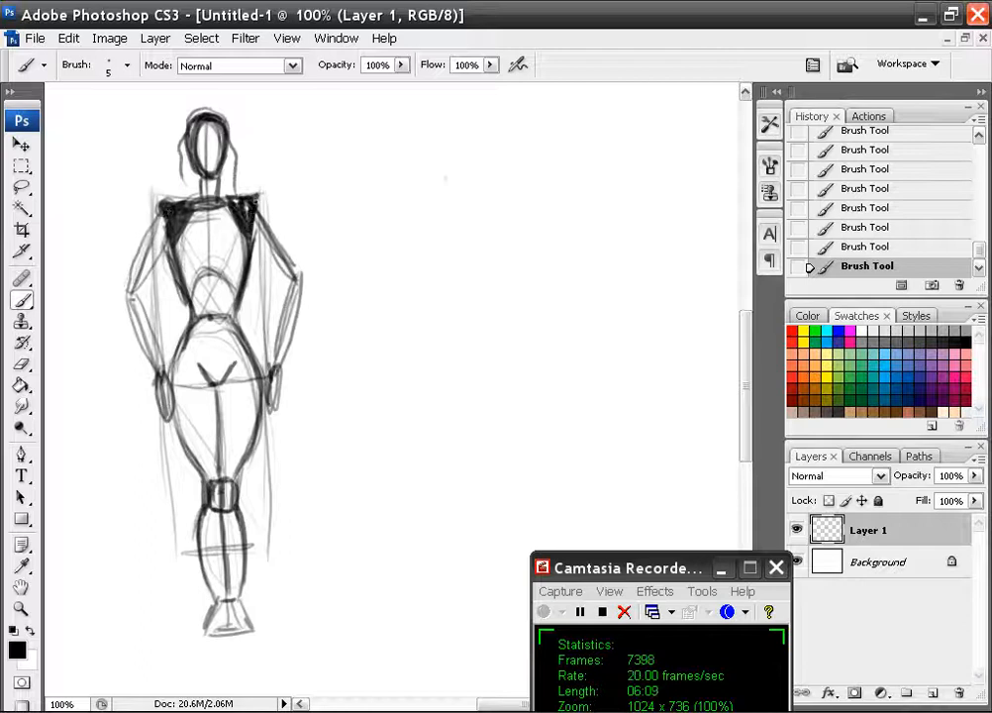
Shade in the two shoulder triangles on the figure.
left_click_drag(228, 198, 248, 228)
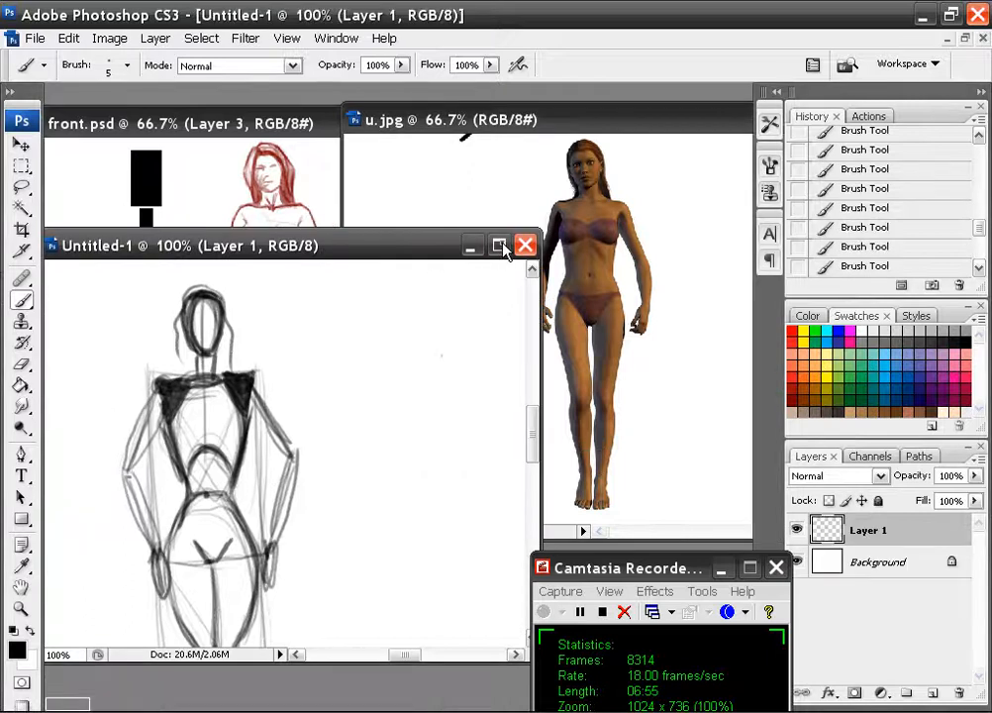
Maximize the sketch canvas and start a tall rectangle stroke right of the figure.
left_click(499, 246)
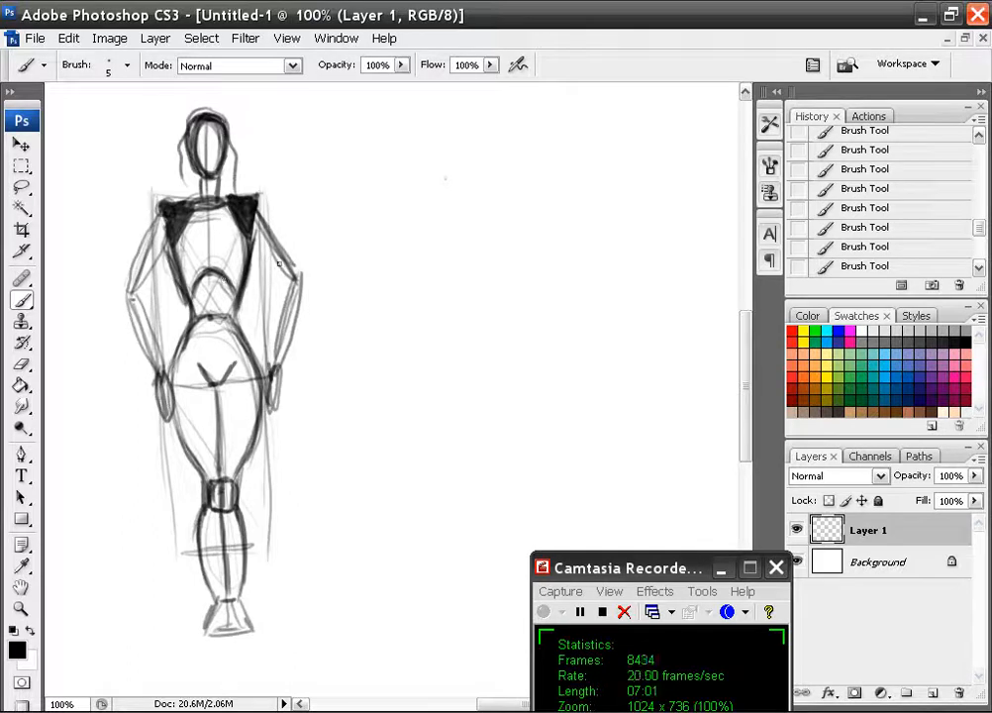
left_click_drag(485, 182, 570, 366)
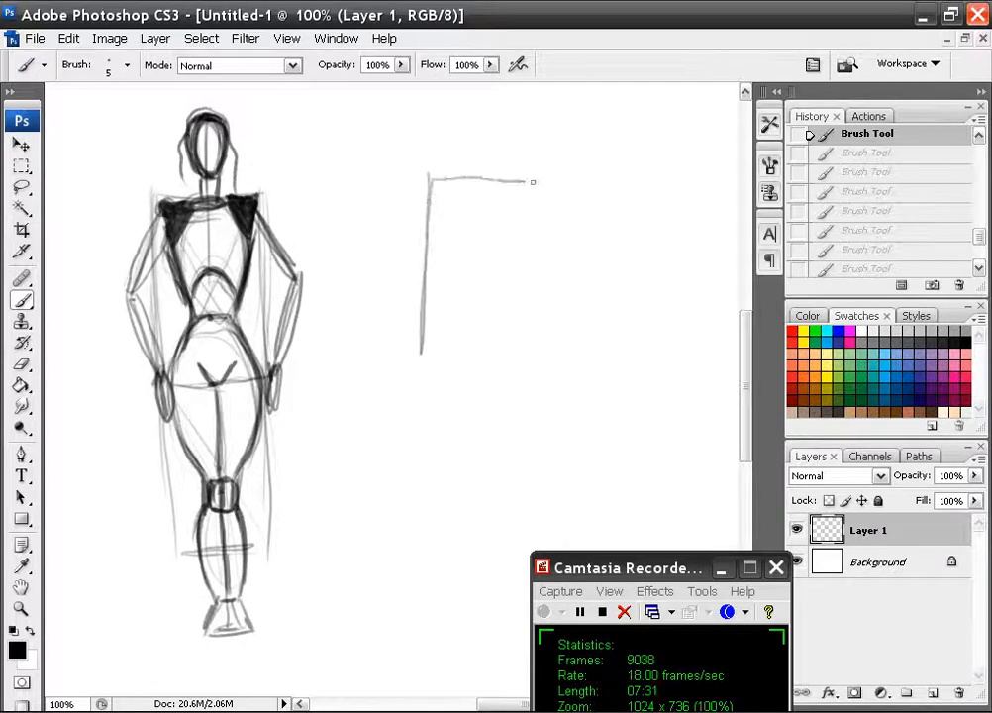
Draw a tall rectangle with a middle divider, centre tick and a small head above it.
left_click_drag(525, 182, 420, 321)
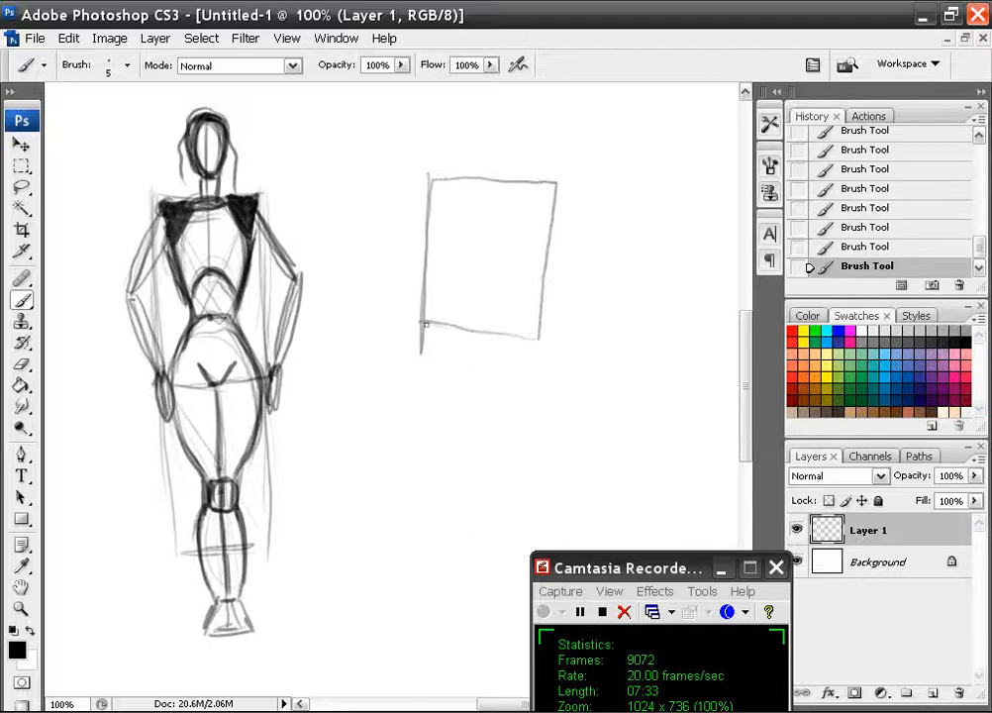
left_click_drag(419, 327, 505, 459)
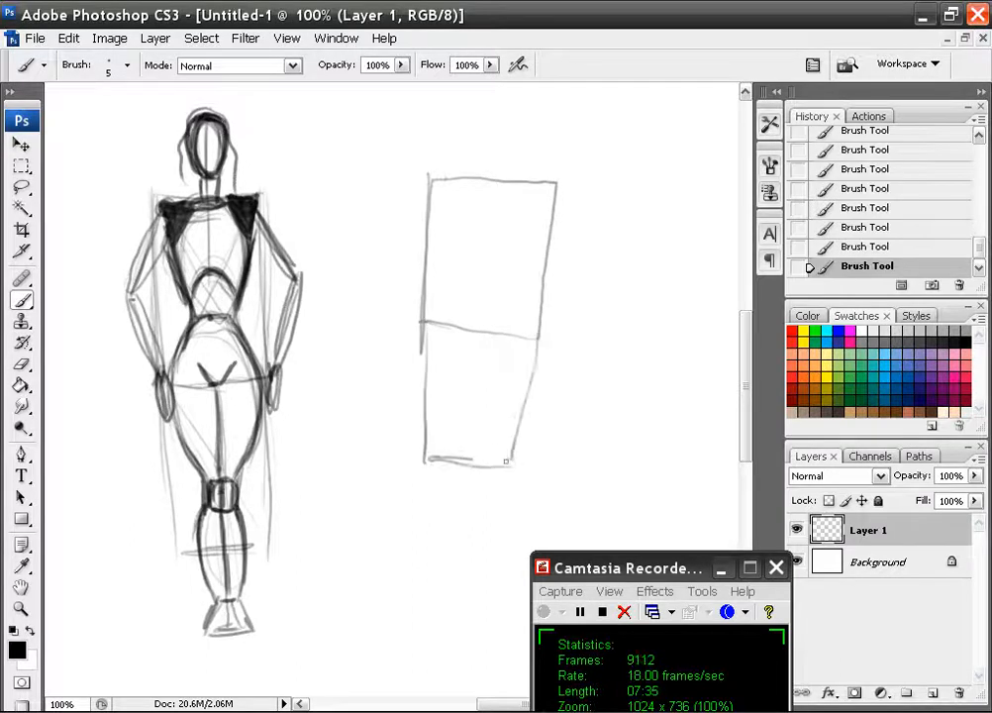
left_click_drag(495, 190, 485, 259)
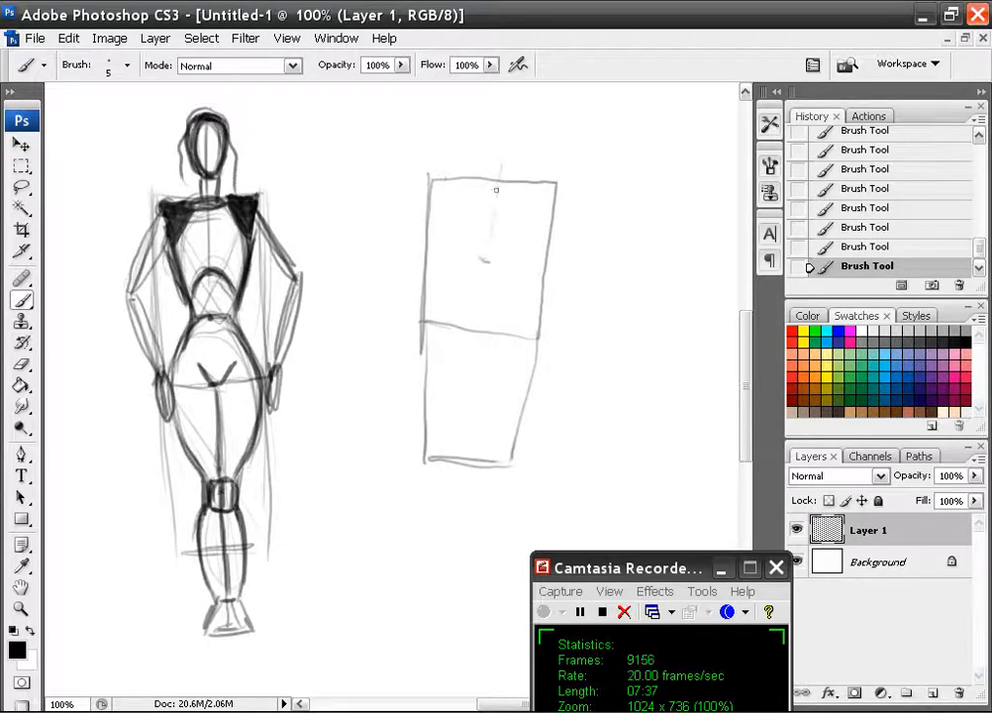
left_click_drag(496, 178, 487, 228)
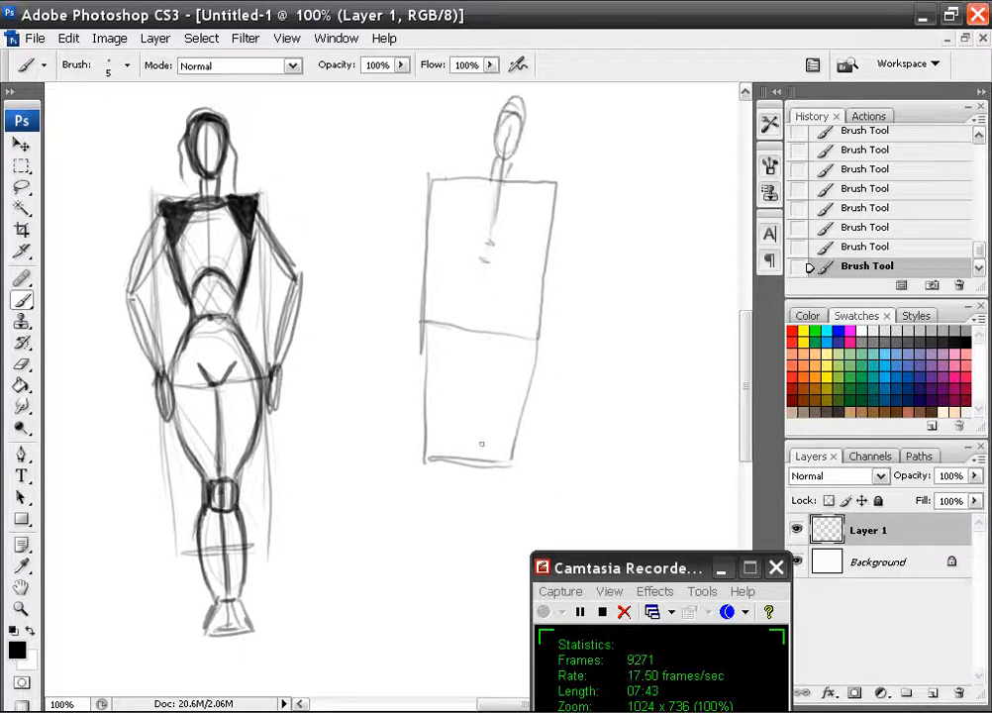
left_click_drag(475, 440, 452, 539)
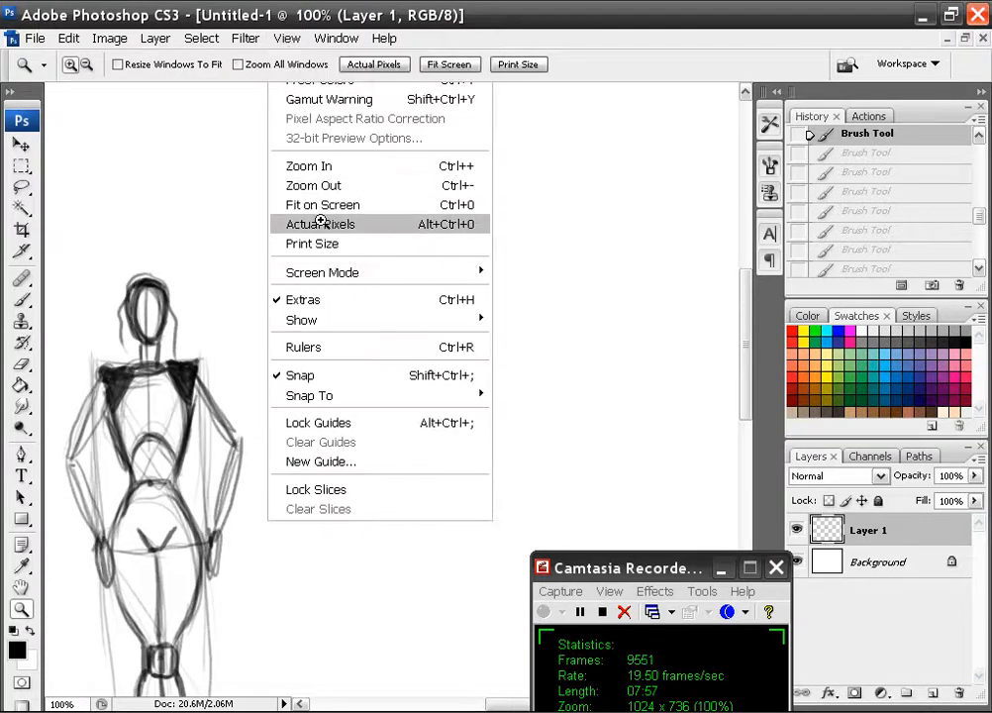
View at Actual Pixels and draw a horizontally divided square beside the figure.
left_click(317, 223)
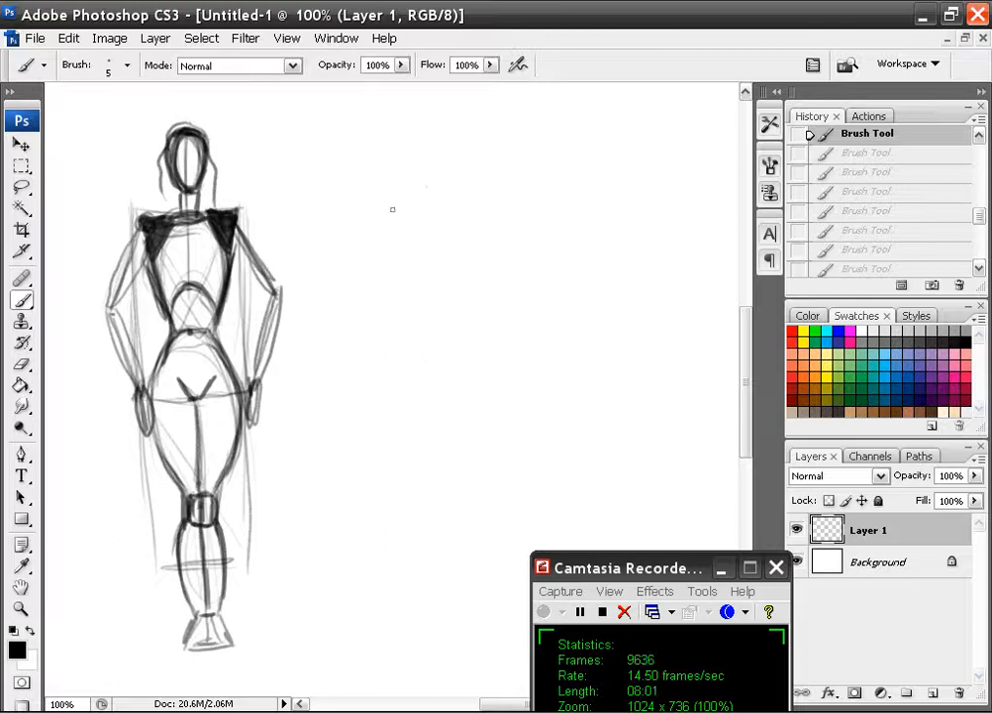
left_click_drag(393, 194, 499, 293)
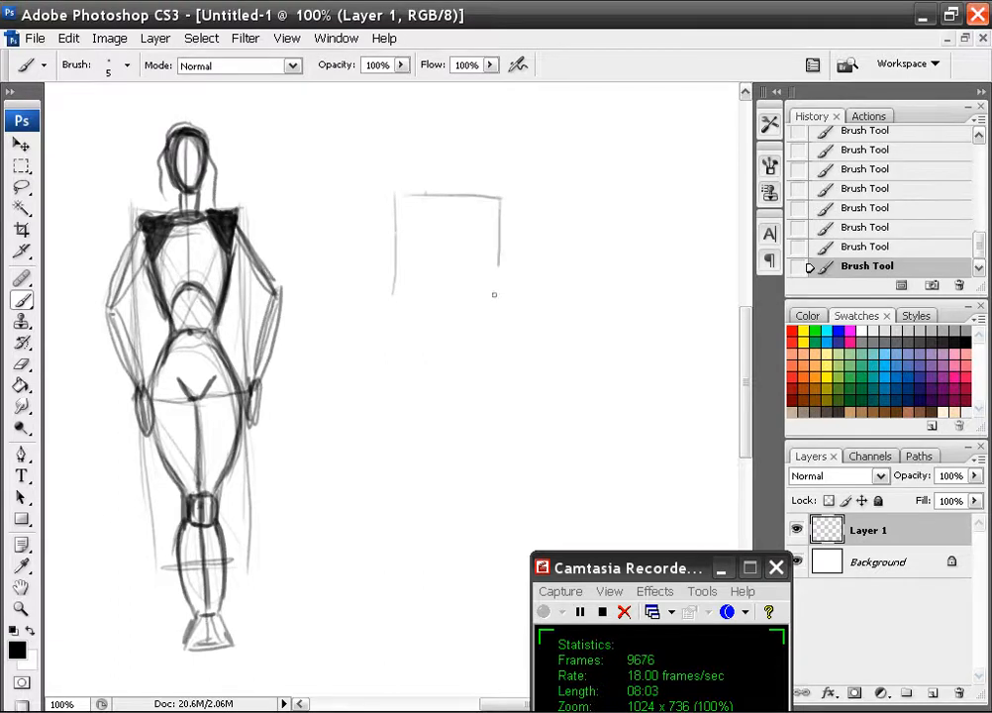
left_click_drag(396, 287, 496, 295)
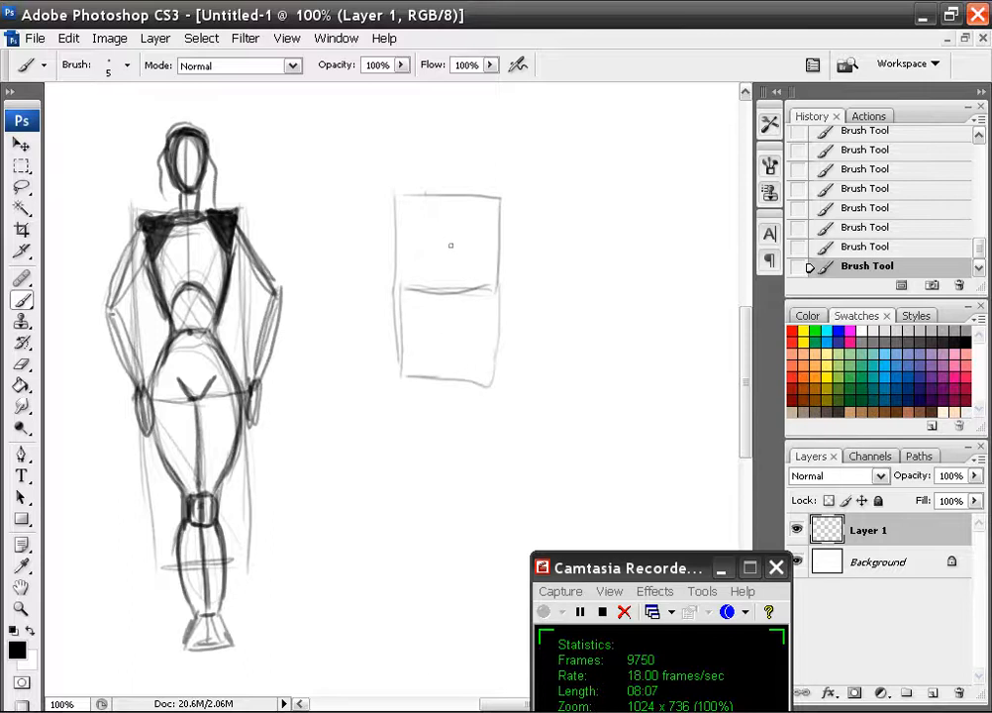
left_click_drag(452, 168, 452, 245)
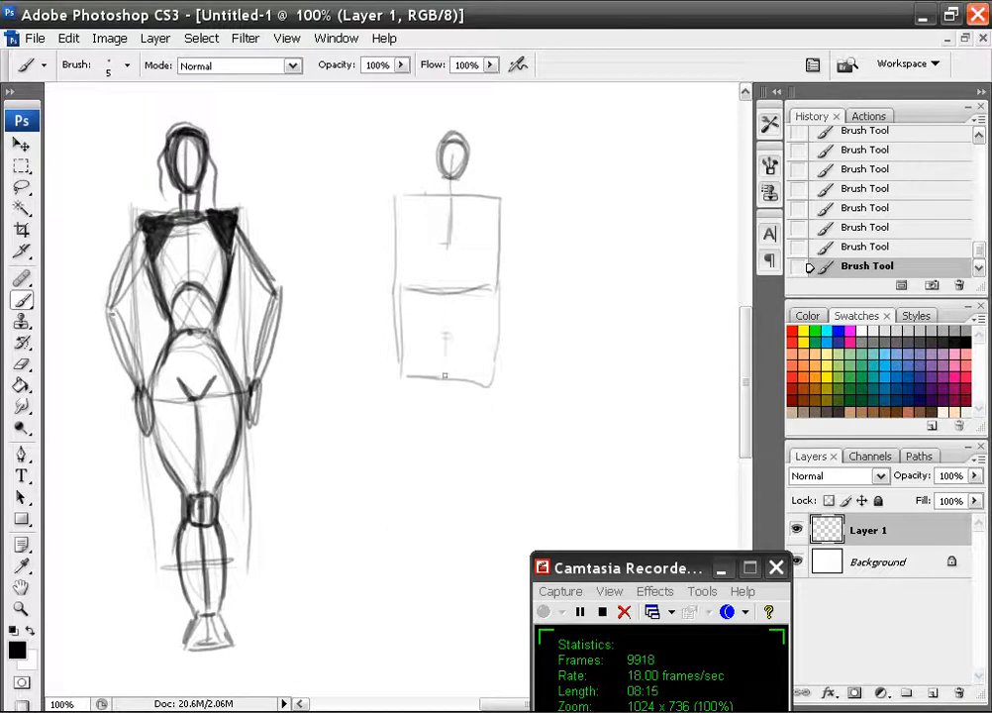
Add a head and neck above the square, legs below, and flesh out the small figure.
left_click_drag(445, 386, 446, 436)
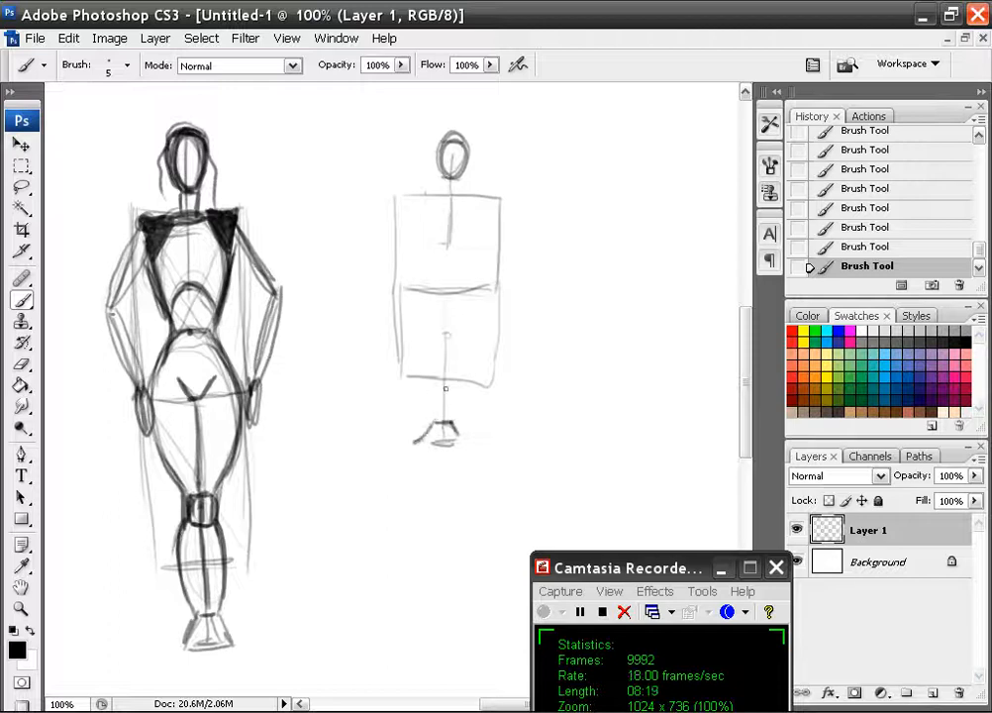
left_click_drag(452, 261, 452, 287)
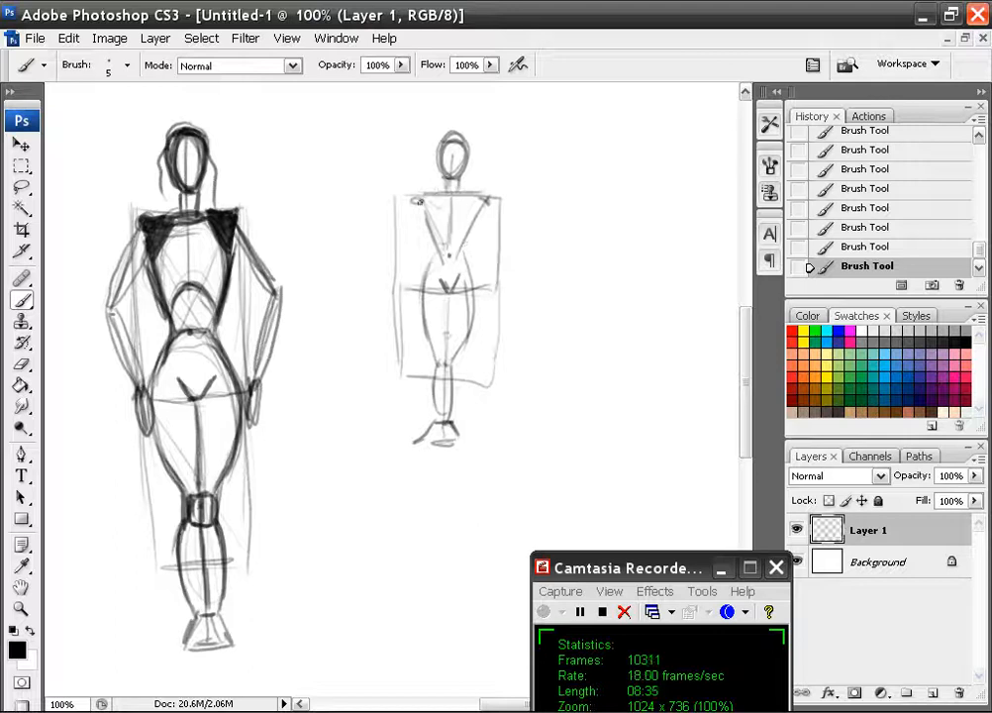
left_click_drag(426, 182, 400, 297)
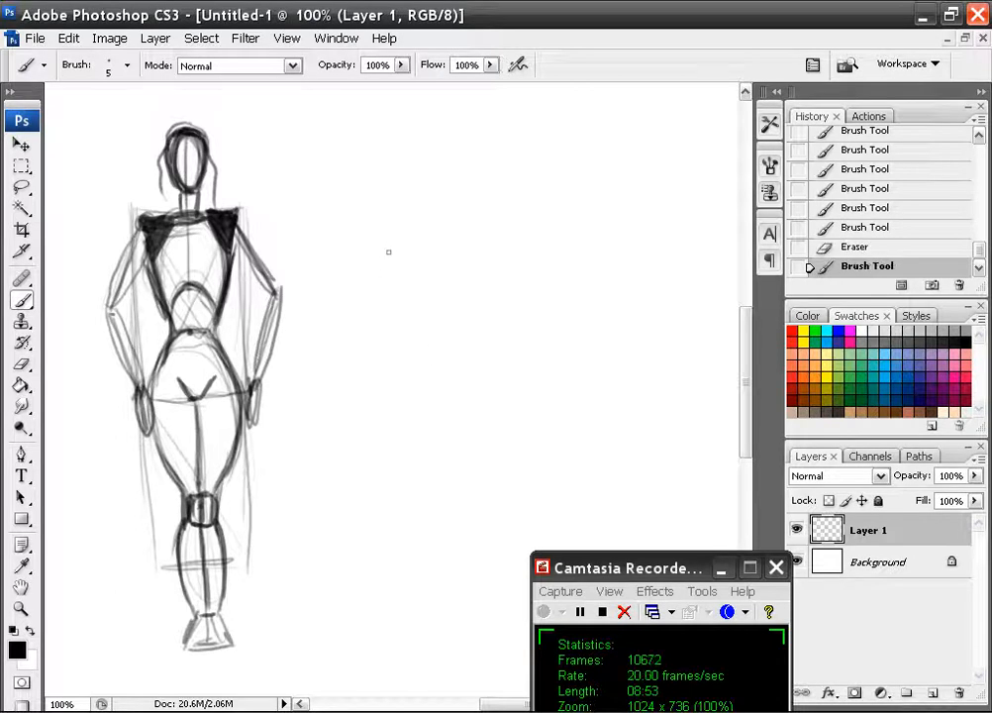
mouse_move(400, 297)
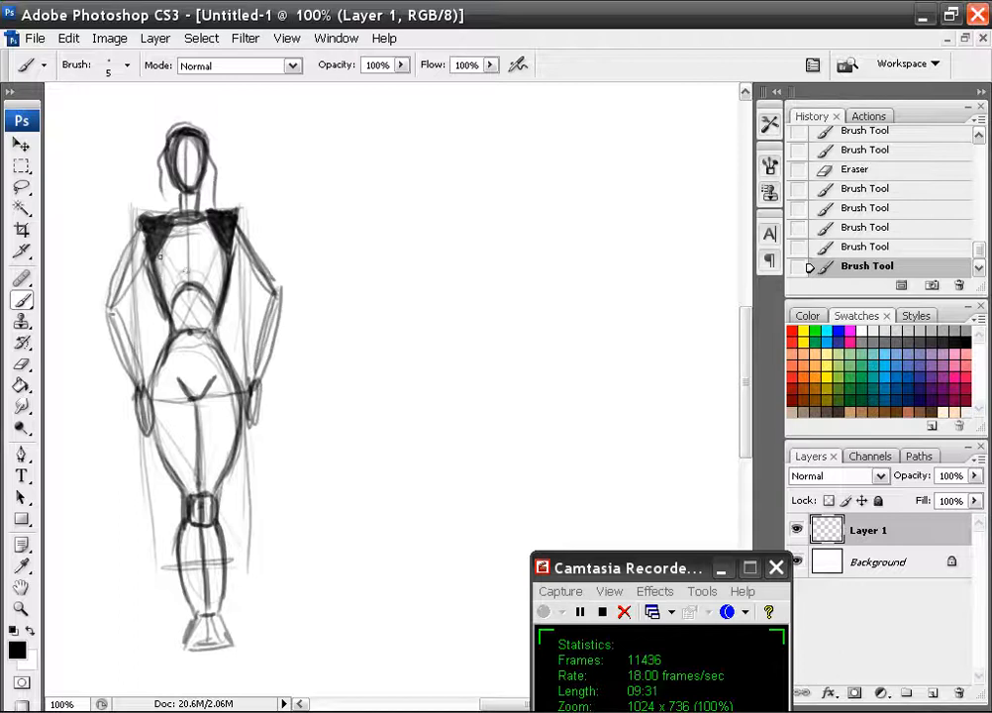
Sketch two rounded breast shapes onto the main figure's chest with the Brush.
left_click(162, 258)
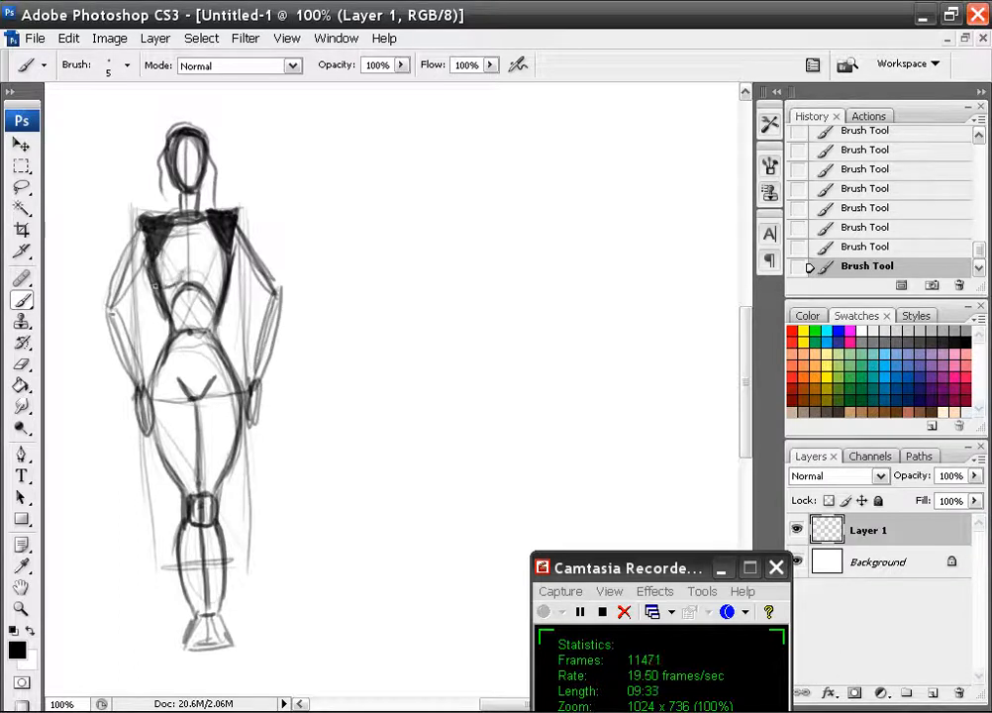
left_click_drag(162, 267, 228, 273)
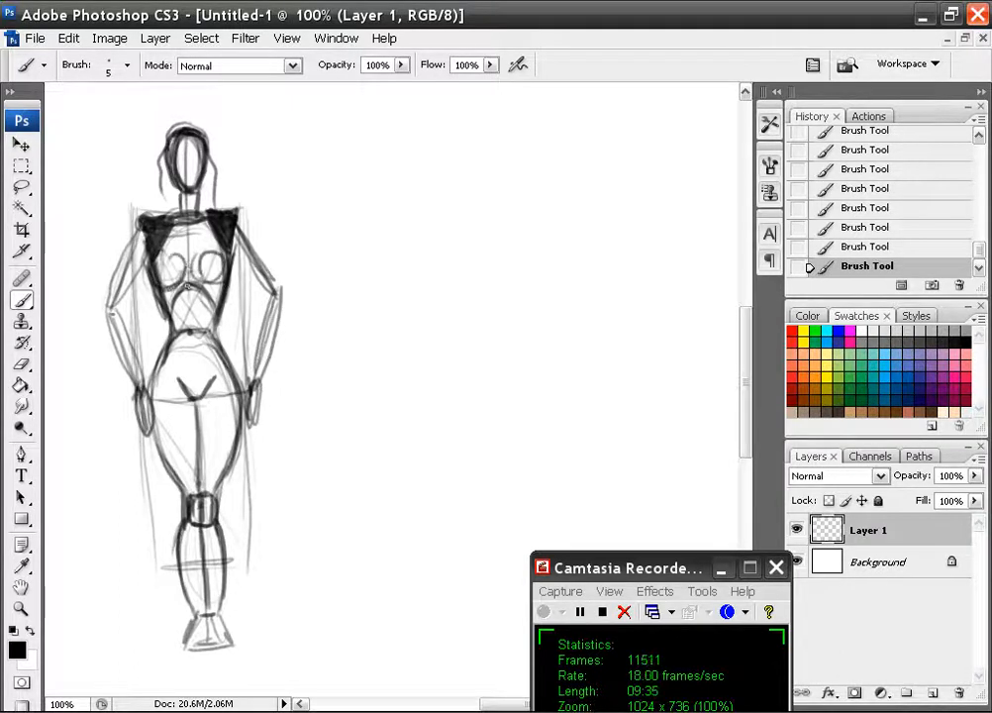